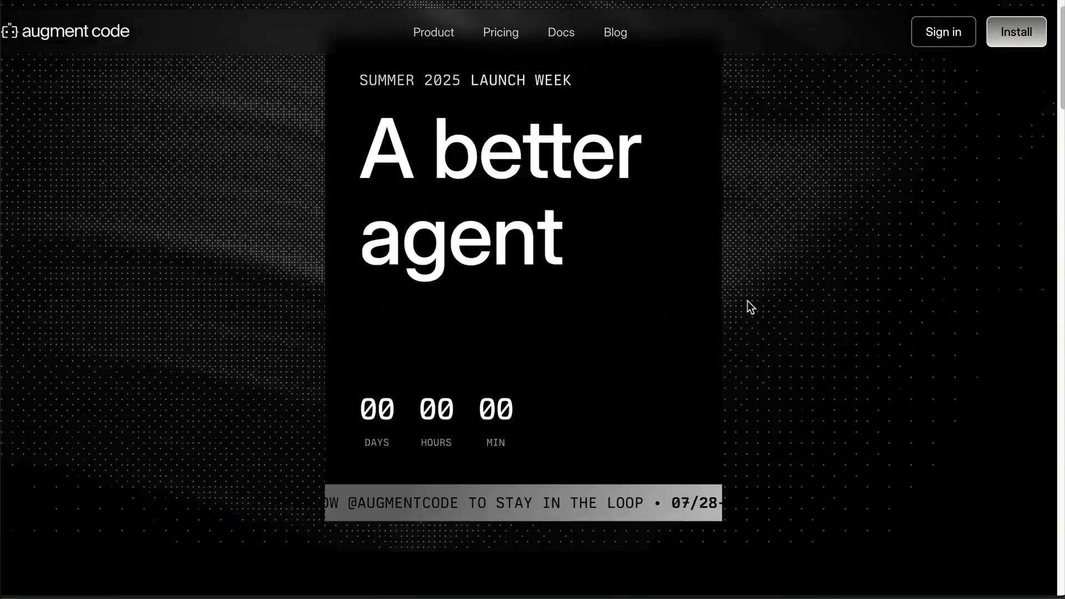
Scroll the typed-tasks post from the TL;DR past the pain points into Design Goals.
{"action": "scroll", "scroll_direction": "down", "scroll_amount": 3}
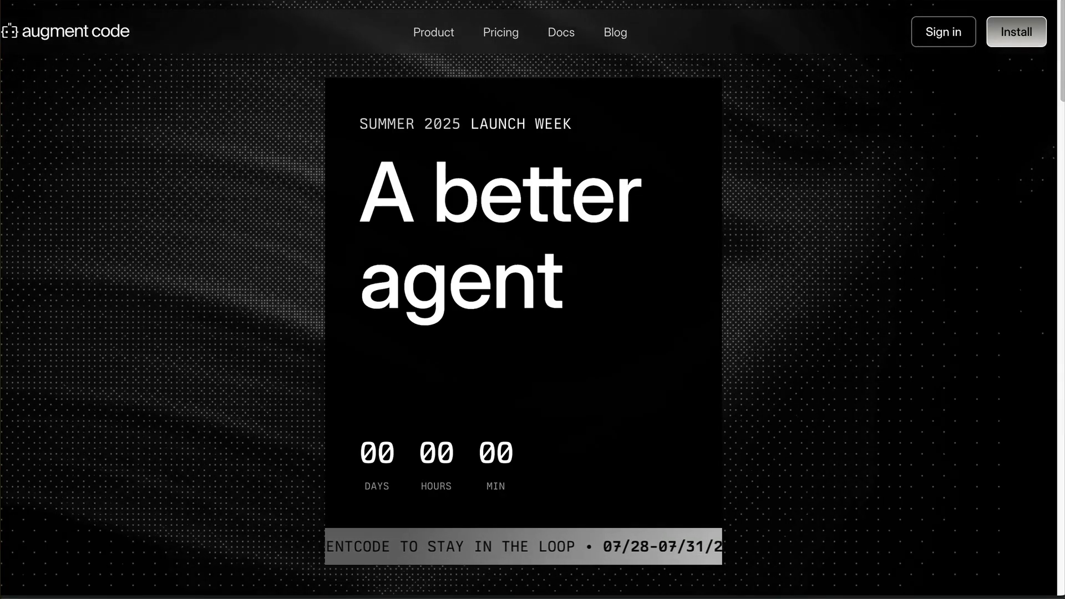
{"action": "scroll", "scroll_direction": "down", "scroll_amount": 3}
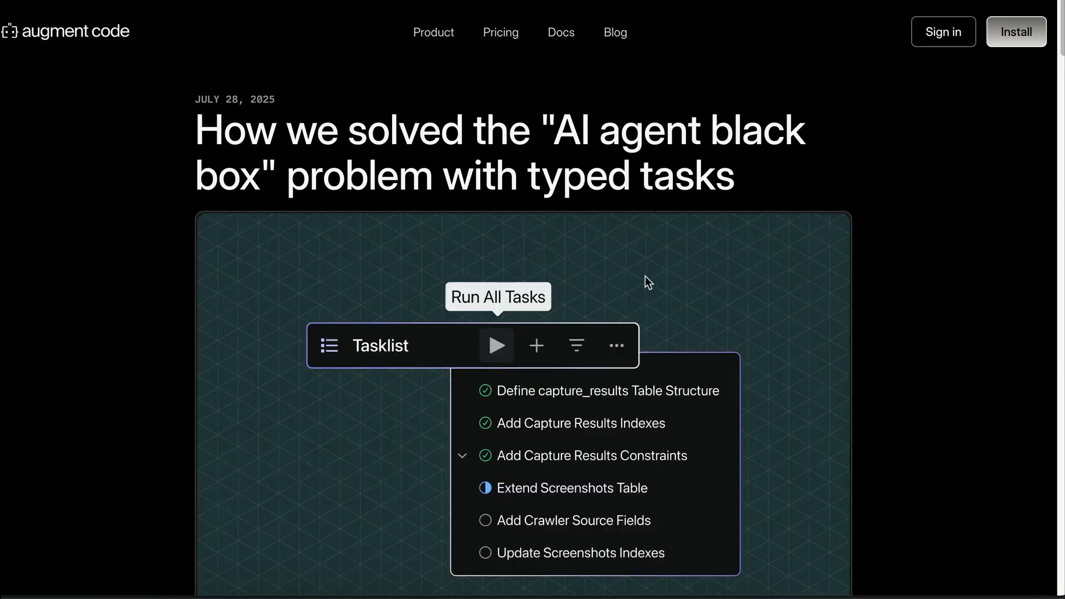
{"action": "scroll", "scroll_direction": "down", "scroll_amount": 3}
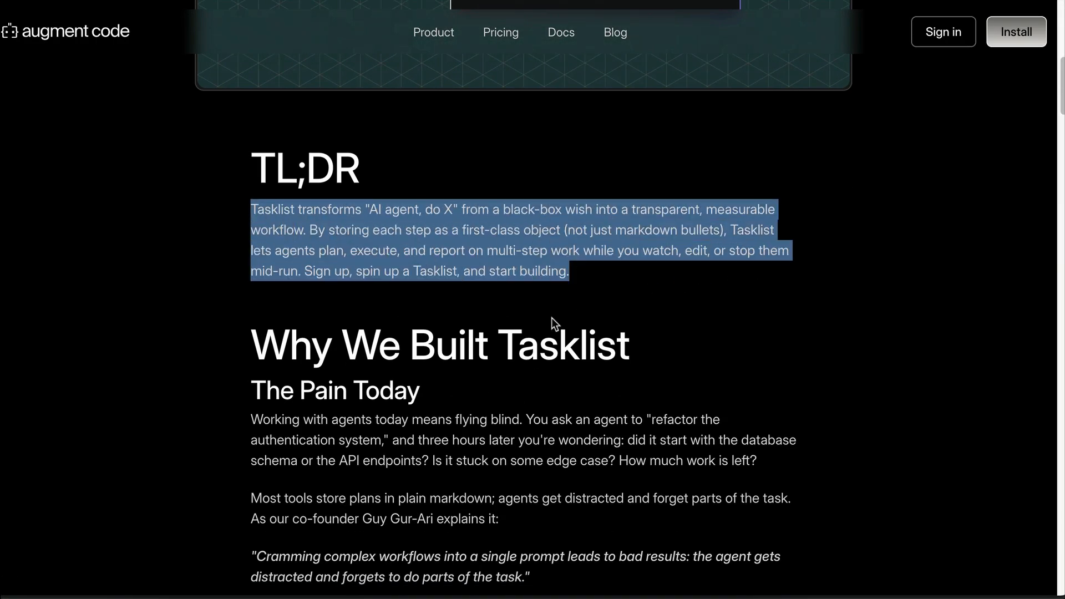
{"action": "mouse_move", "coordinate": [590, 280]}
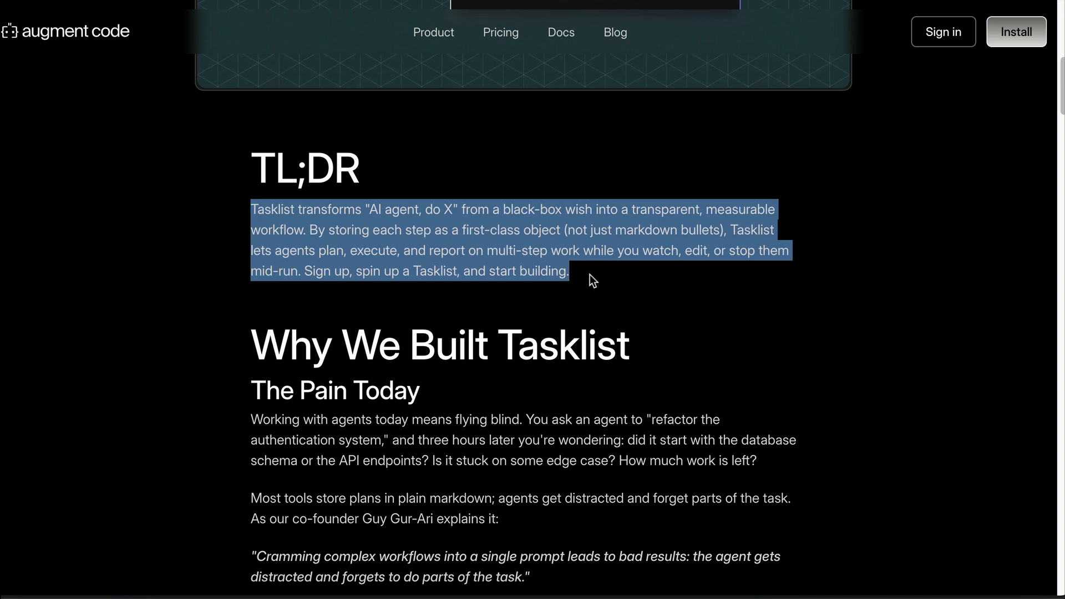
{"action": "scroll", "scroll_direction": "down", "scroll_amount": 3}
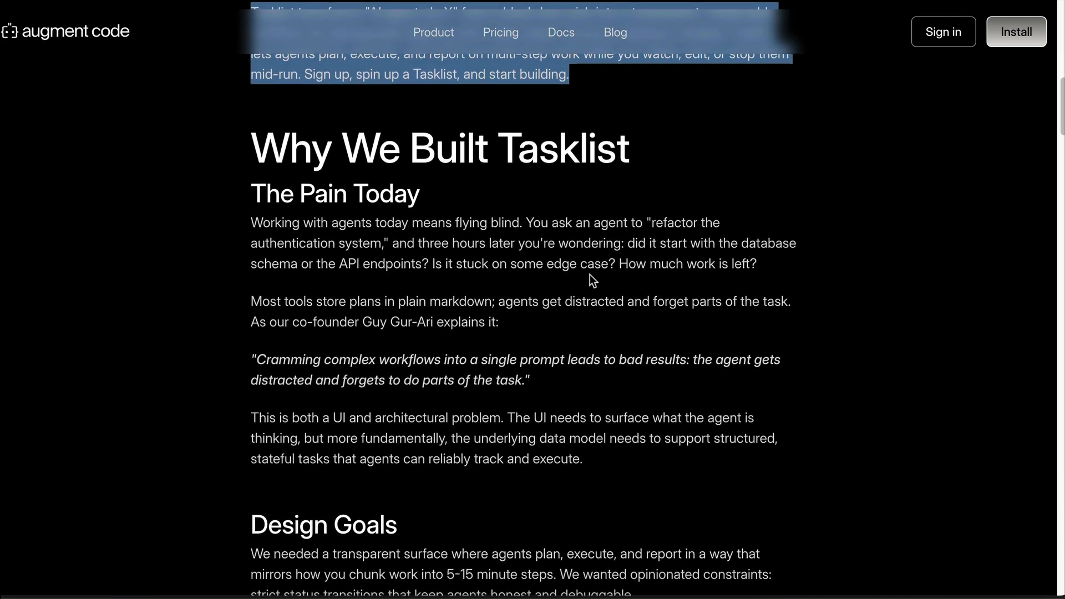
{"action": "scroll", "scroll_direction": "down", "scroll_amount": 3}
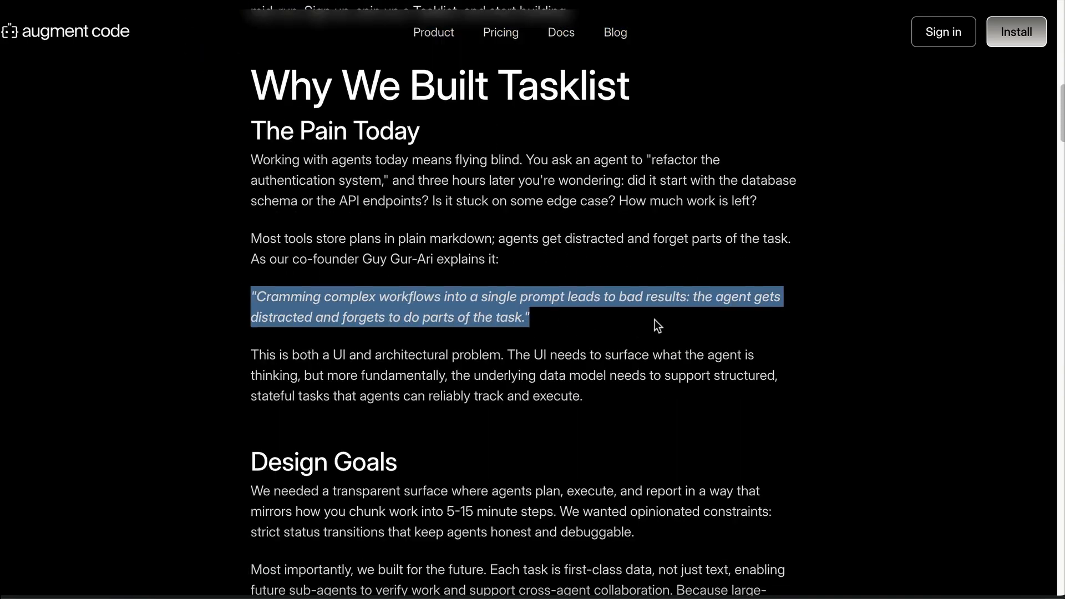
{"action": "mouse_move", "coordinate": [553, 390]}
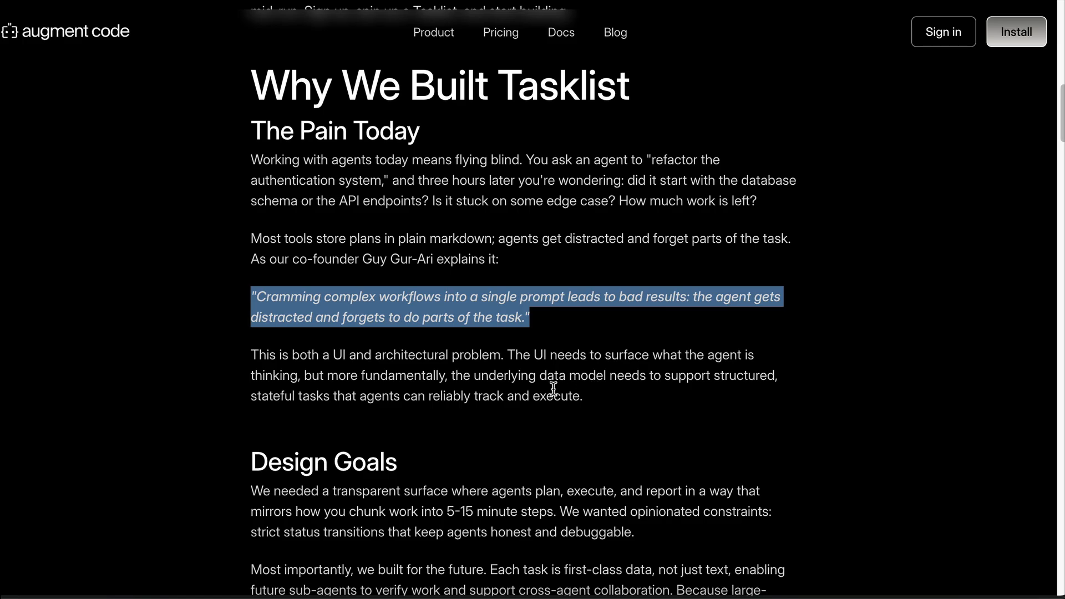
{"action": "scroll", "scroll_direction": "down", "scroll_amount": 3}
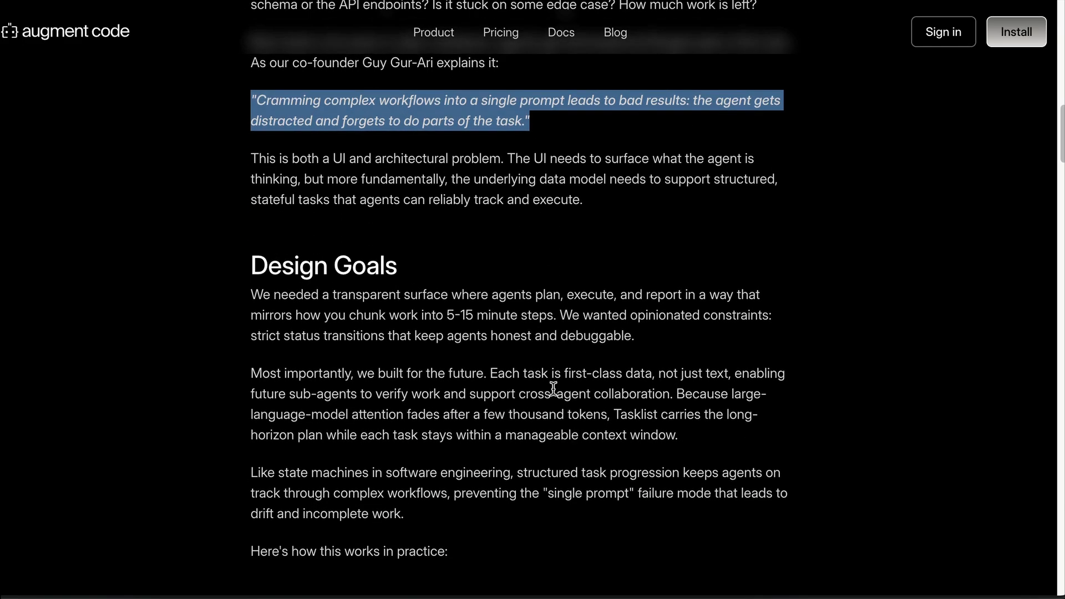
{"action": "scroll", "scroll_direction": "down", "scroll_amount": 3}
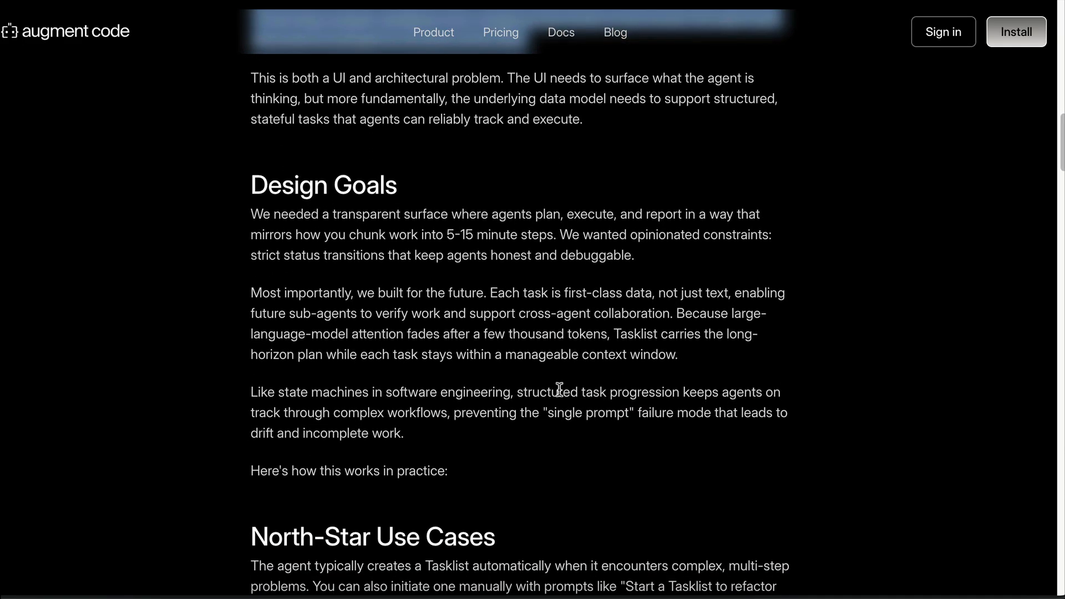
{"action": "scroll", "scroll_direction": "down", "scroll_amount": 3}
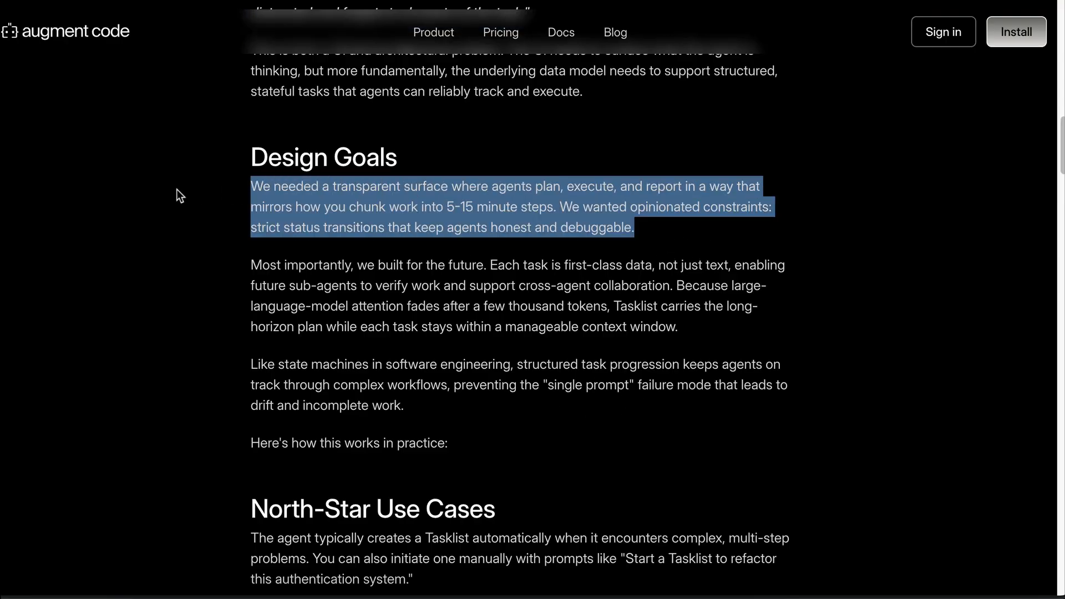
{"action": "mouse_move", "coordinate": [930, 382]}
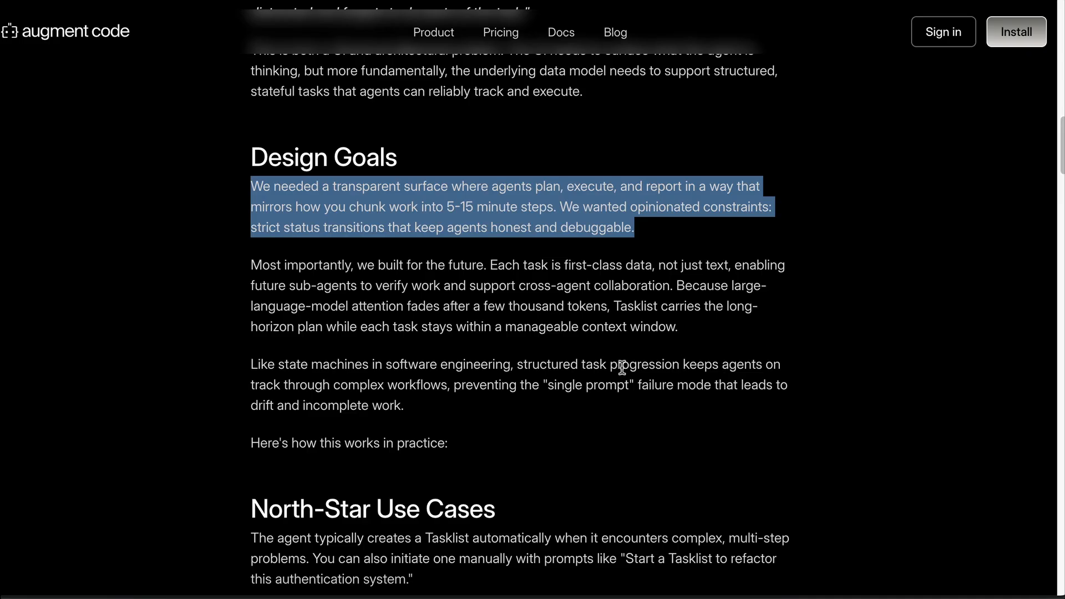
Highlight the Tasklist creation paragraph and the Automated Code Review example under North-Star Use Cases.
{"action": "scroll", "scroll_direction": "down", "scroll_amount": 3}
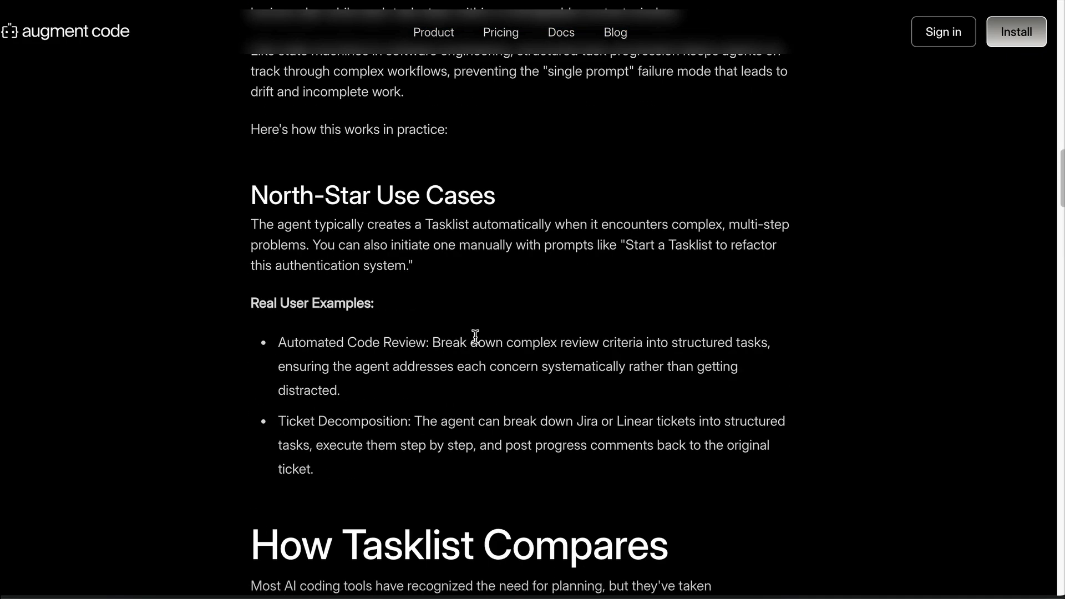
{"action": "left_click_drag", "start_coordinate": [251, 224], "coordinate": [412, 266]}
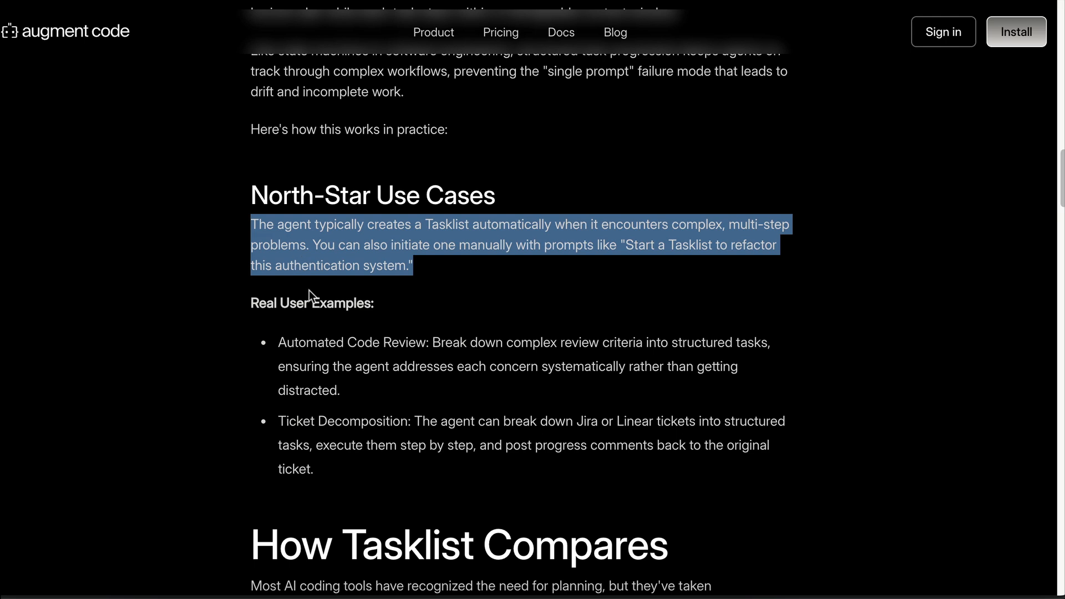
{"action": "mouse_move", "coordinate": [444, 293]}
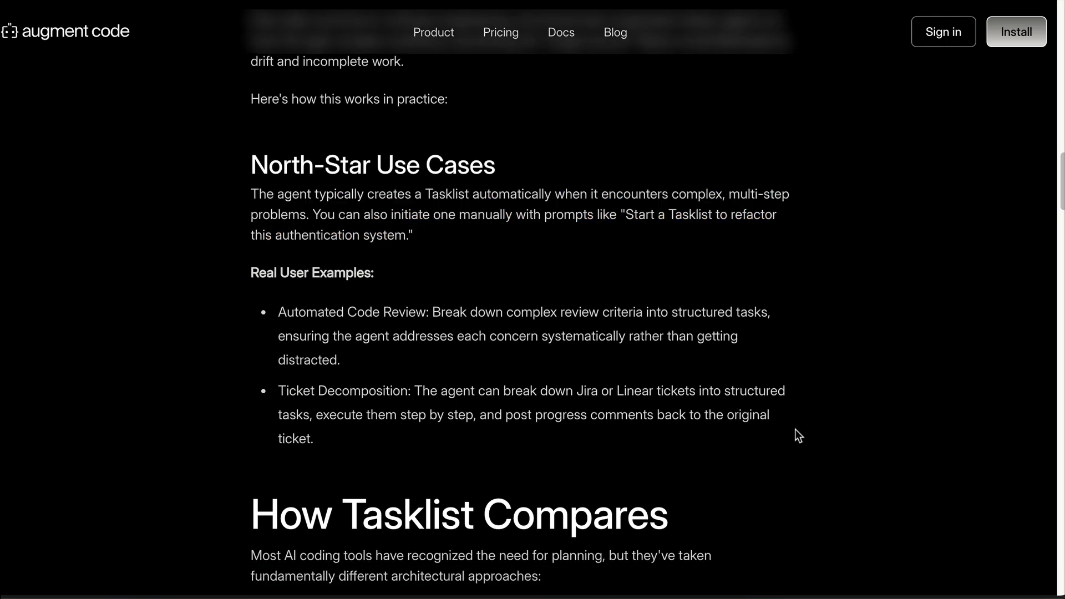
{"action": "double_click", "coordinate": [311, 311]}
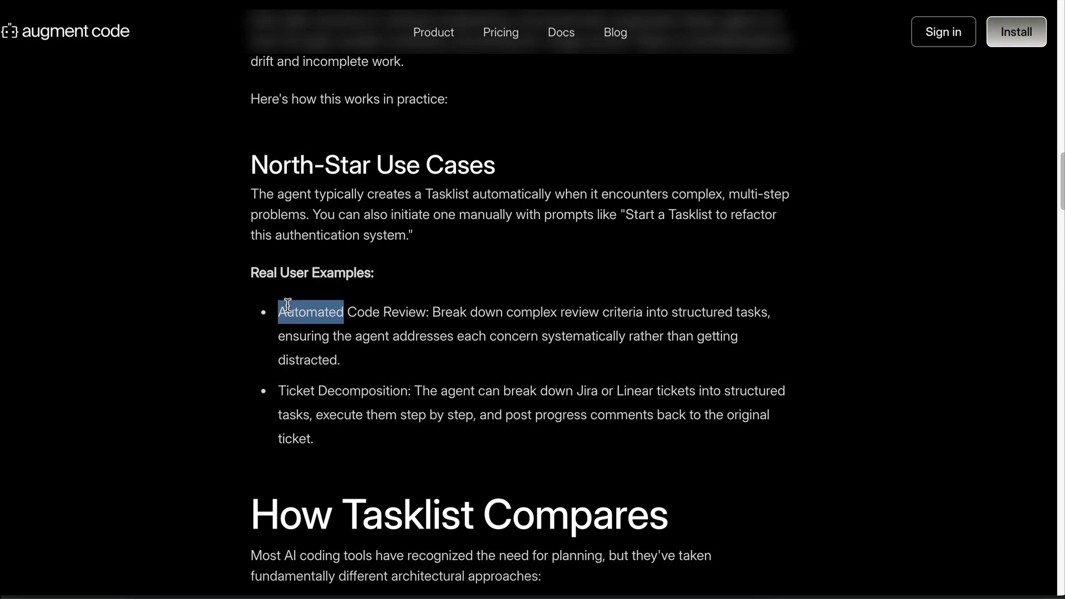
{"action": "left_click_drag", "start_coordinate": [309, 312], "coordinate": [339, 360]}
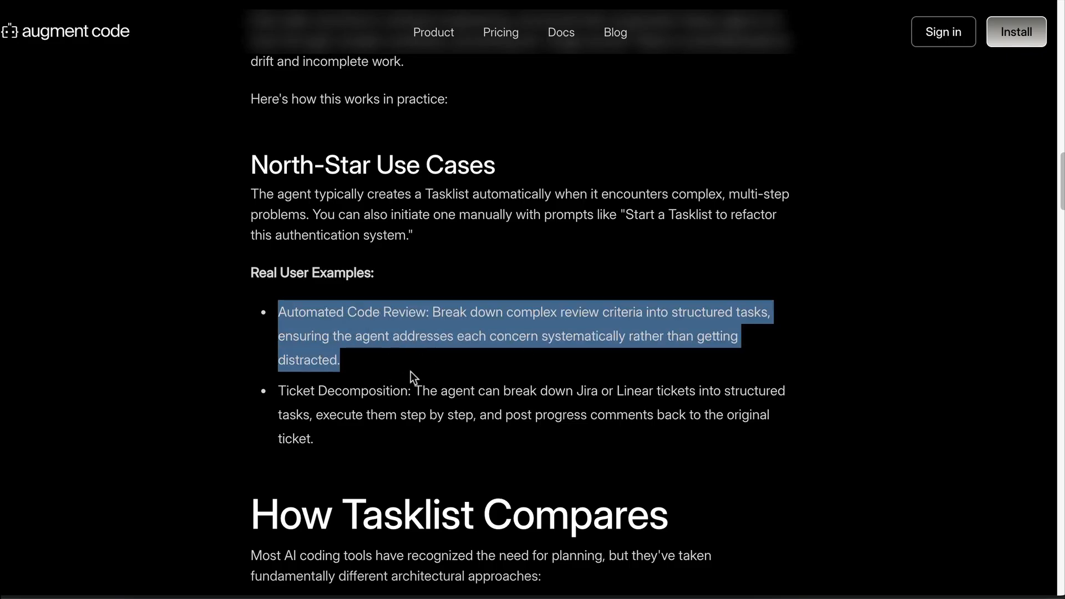
{"action": "mouse_move", "coordinate": [286, 452]}
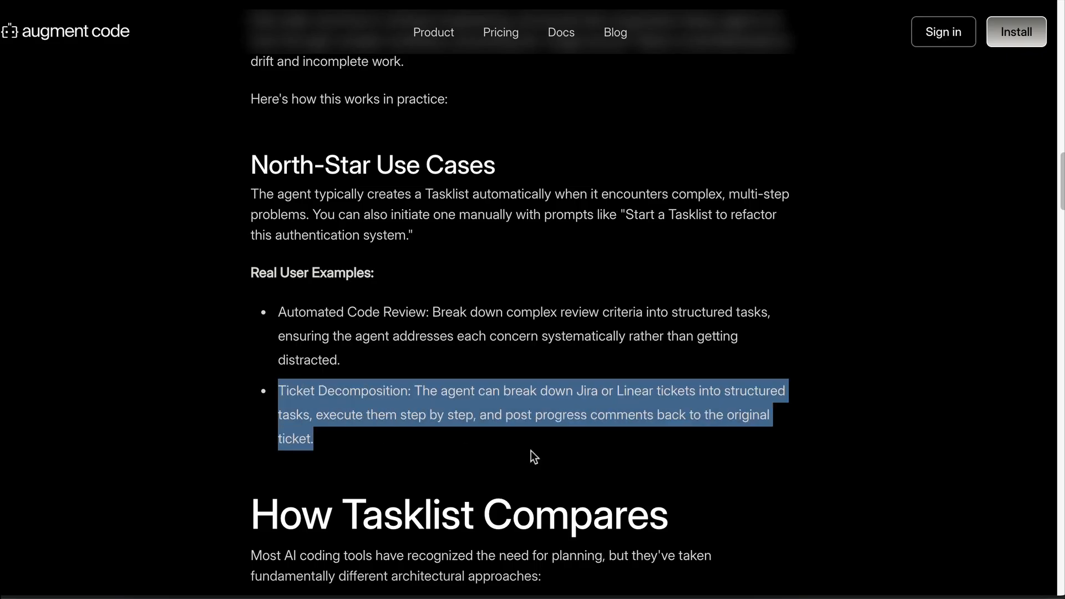
{"action": "mouse_move", "coordinate": [608, 474]}
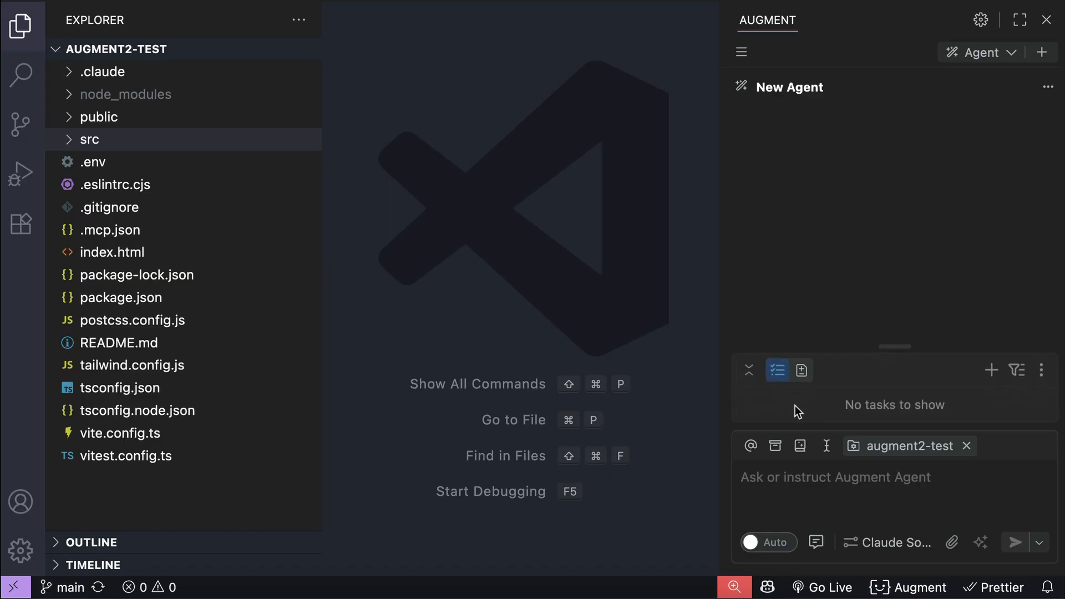
{"action": "mouse_move", "coordinate": [895, 413]}
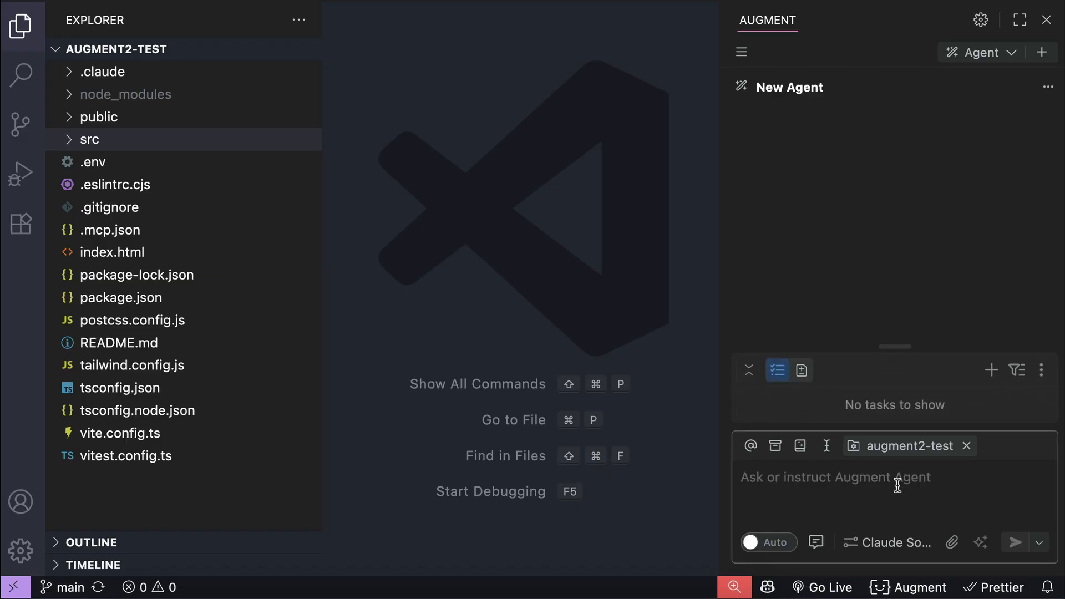
Type 'build the calendar page with these features:' into the Augment agent prompt.
{"action": "type", "text": "build the calendar page with these features:"}
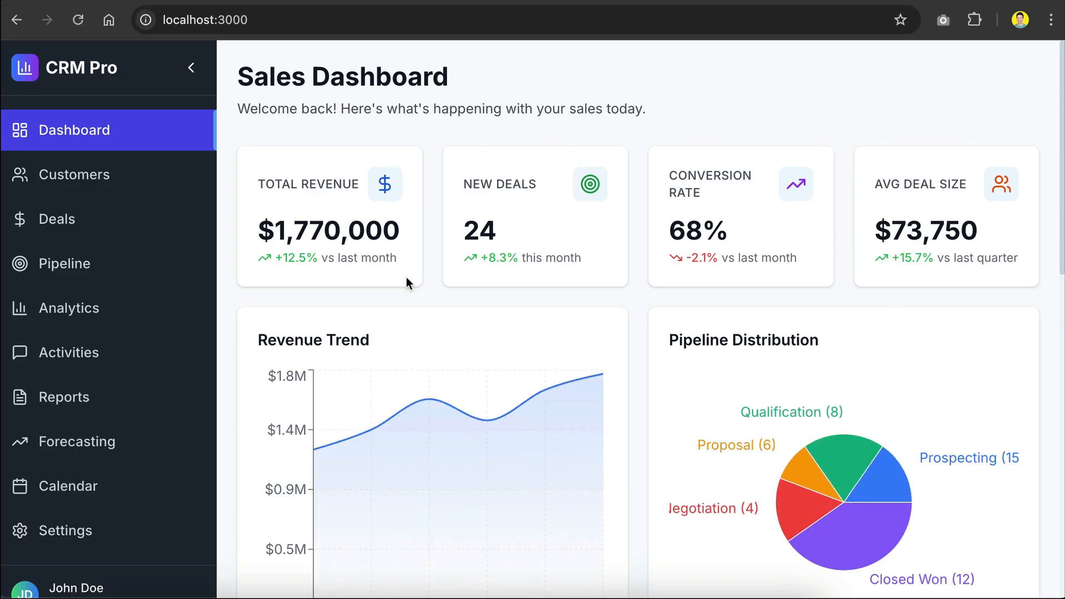
{"action": "mouse_move", "coordinate": [587, 265]}
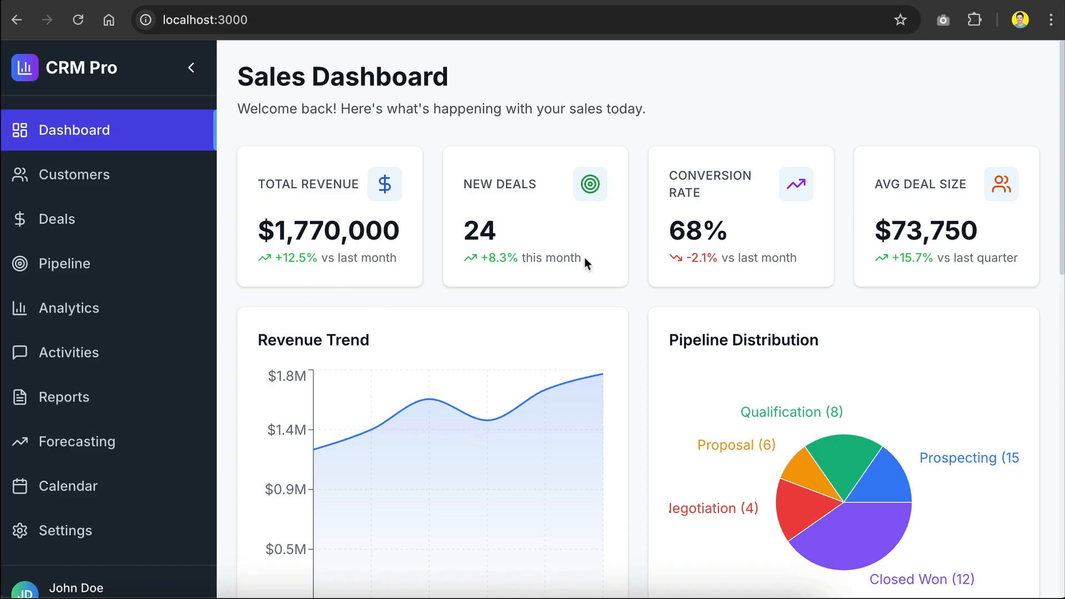
Browse the CRM Pro Customers and Deals pages, then another sidebar page.
{"action": "left_click", "coordinate": [78, 175]}
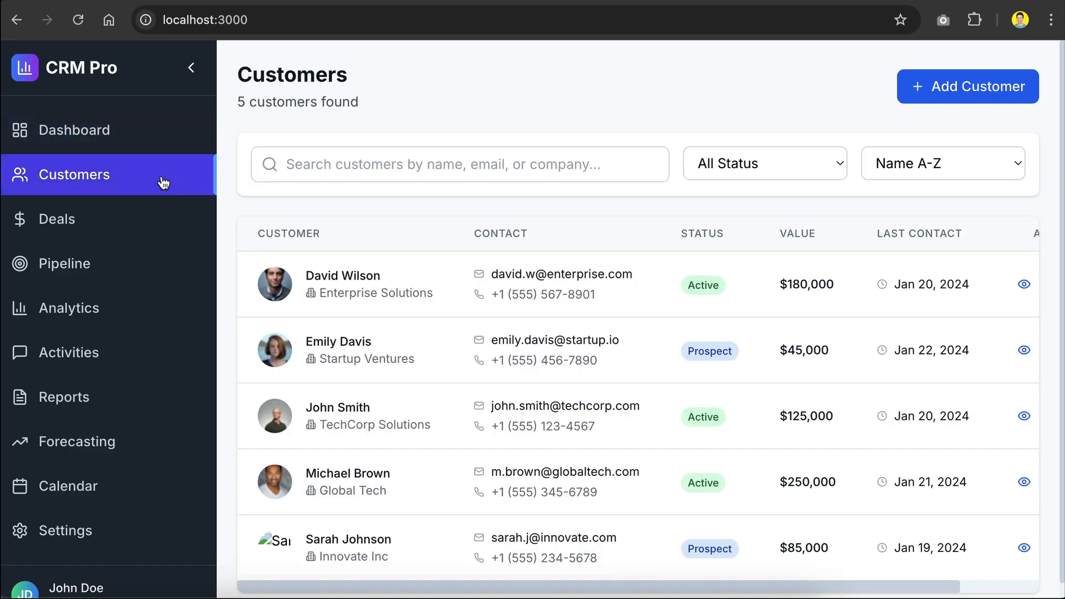
{"action": "left_click", "coordinate": [58, 218]}
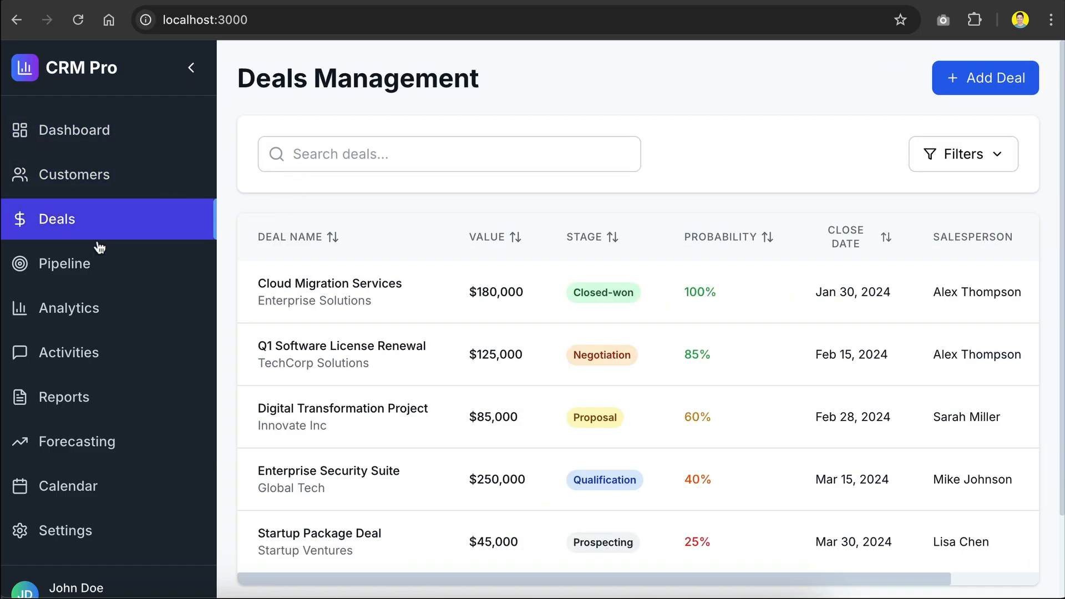
{"action": "left_click", "coordinate": [68, 486]}
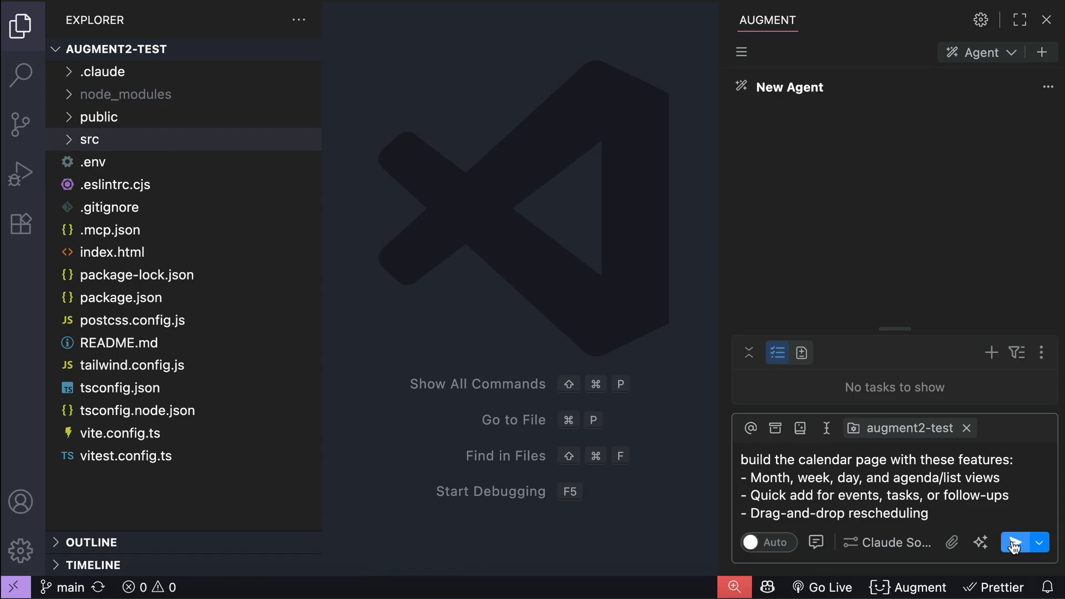
Send the calendar page prompt to the Augment agent.
{"action": "left_click", "coordinate": [1014, 542]}
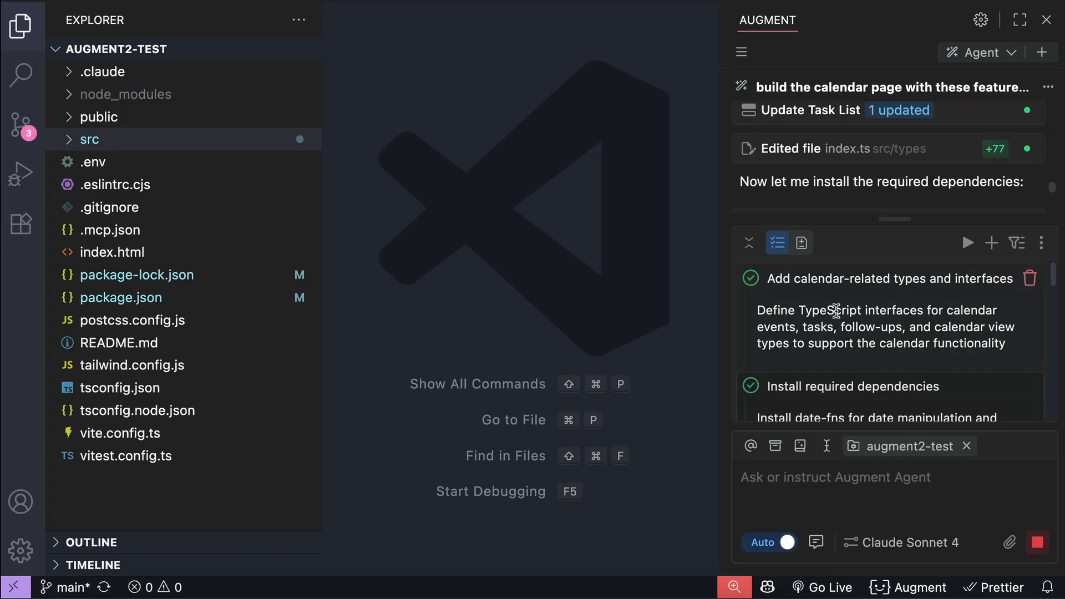
{"action": "scroll", "scroll_direction": "down", "scroll_amount": 3}
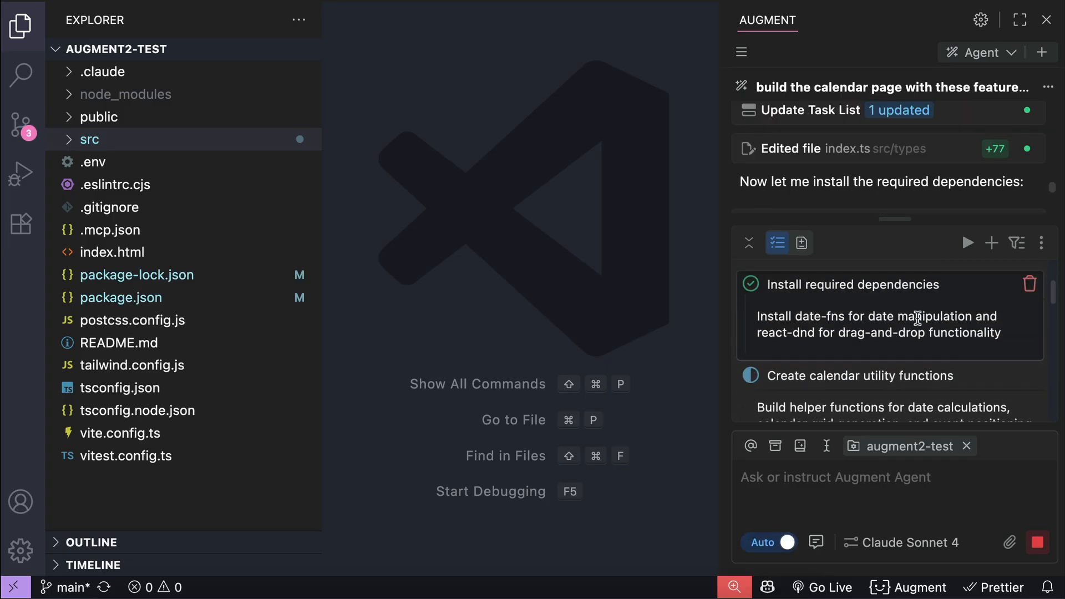
{"action": "scroll", "scroll_direction": "down", "scroll_amount": 3}
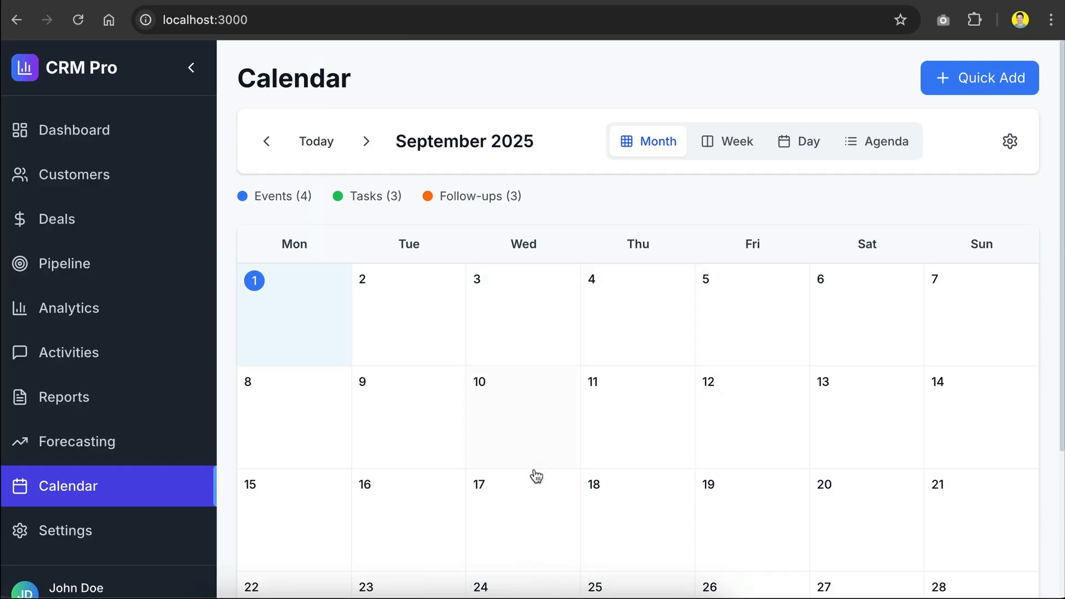
{"action": "mouse_move", "coordinate": [503, 450]}
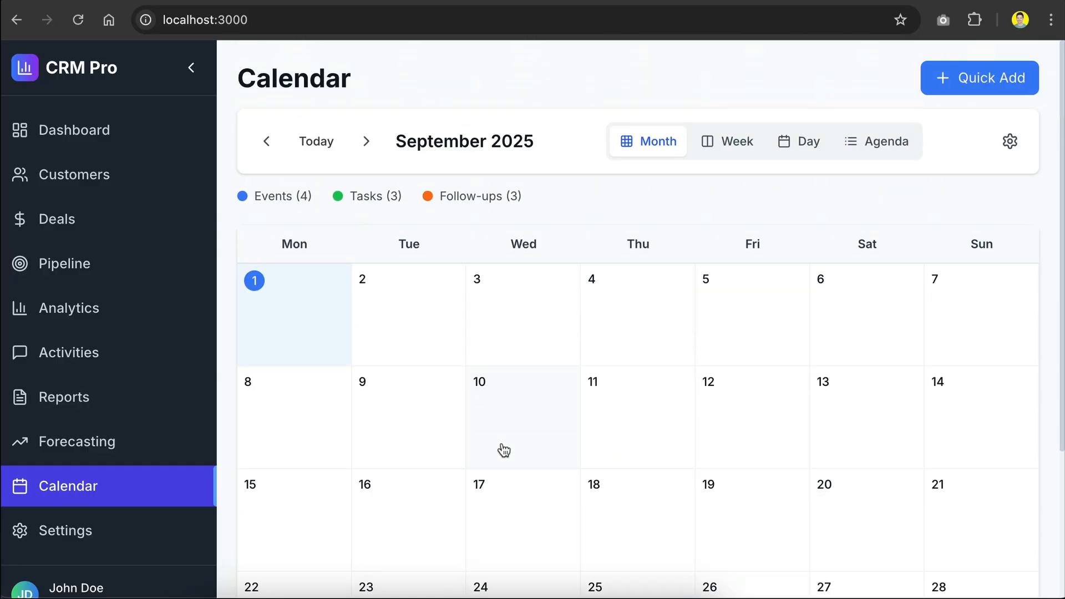
{"action": "mouse_move", "coordinate": [737, 145]}
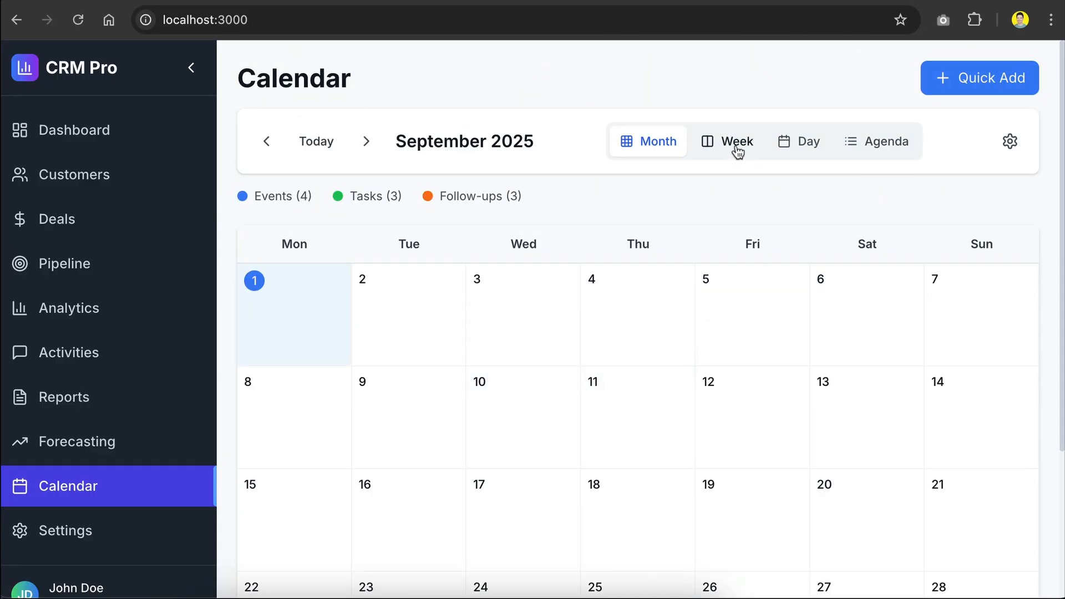
Cycle the CRM Pro calendar through the Week, Day and Agenda views.
{"action": "left_click", "coordinate": [736, 141]}
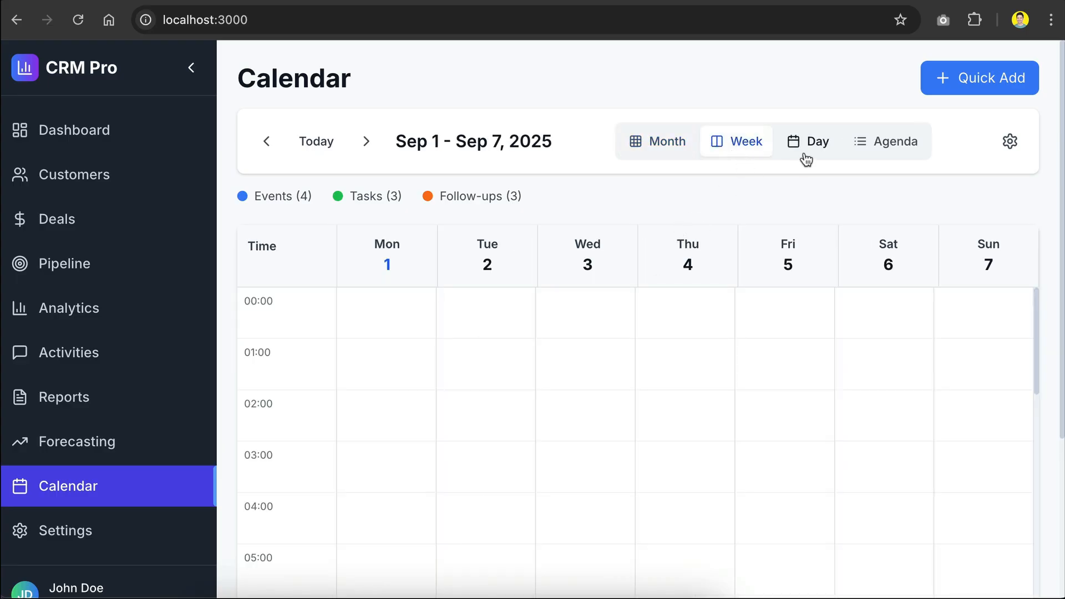
{"action": "left_click", "coordinate": [808, 140]}
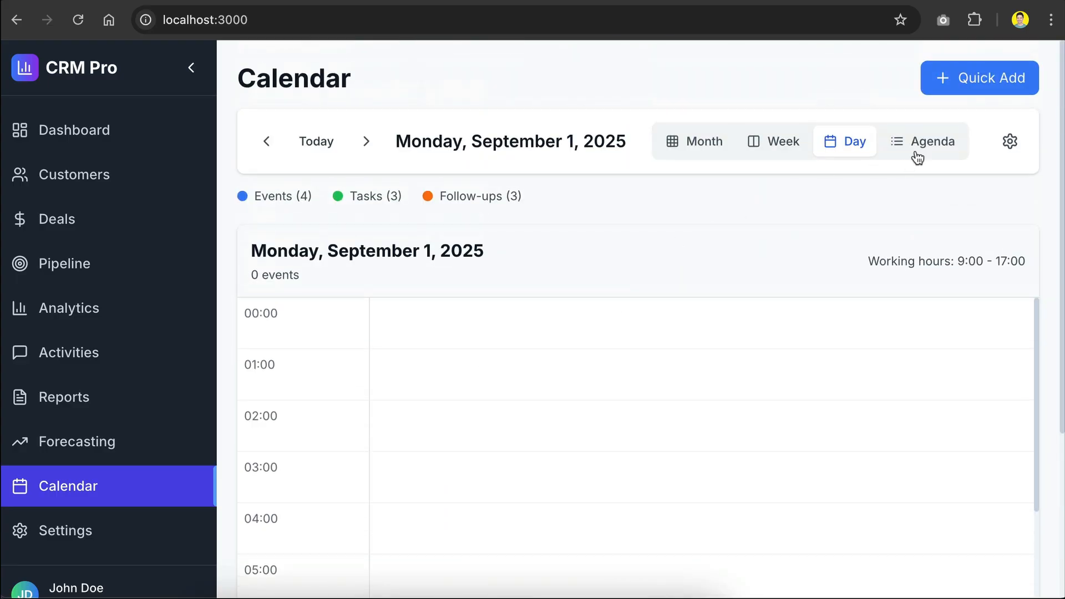
{"action": "left_click", "coordinate": [932, 141]}
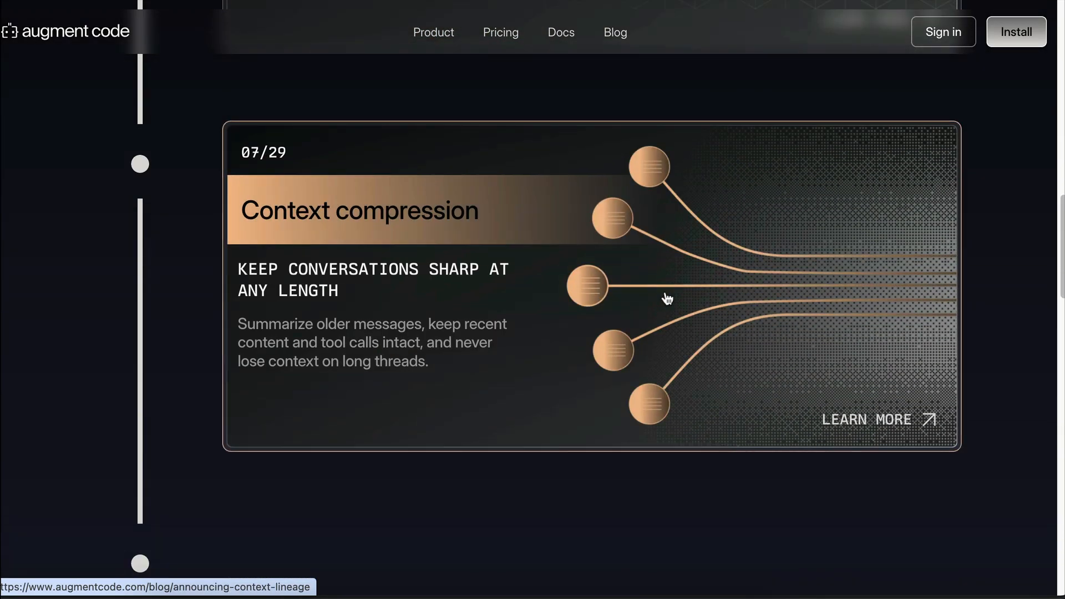
{"action": "mouse_move", "coordinate": [538, 275]}
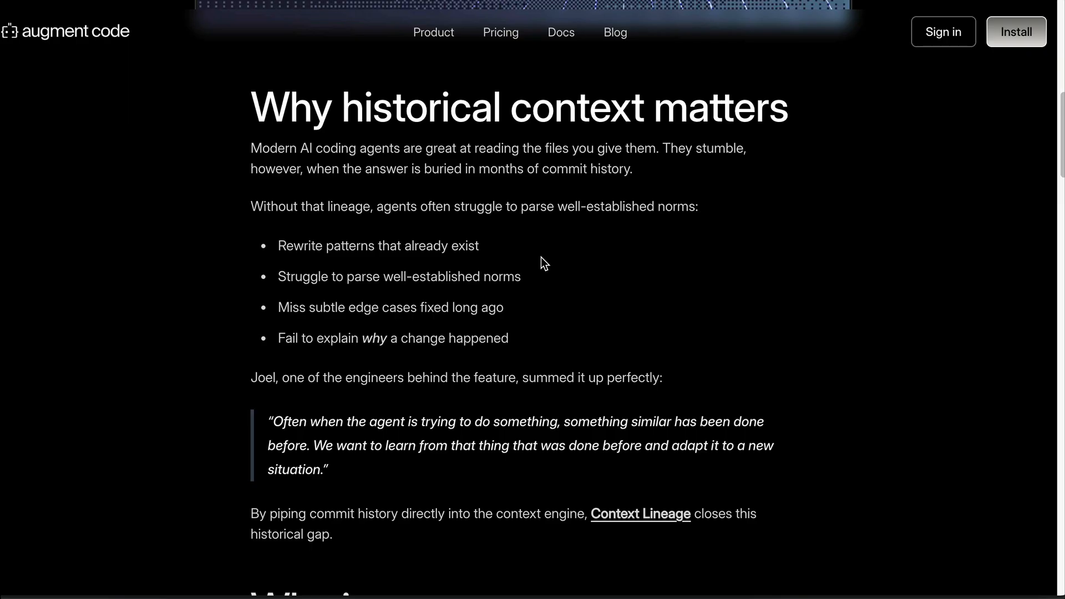
Highlight the engineer's reuse quote and the 'Summarizes diffs' point, reading on to How it works.
{"action": "scroll", "scroll_direction": "down", "scroll_amount": 3}
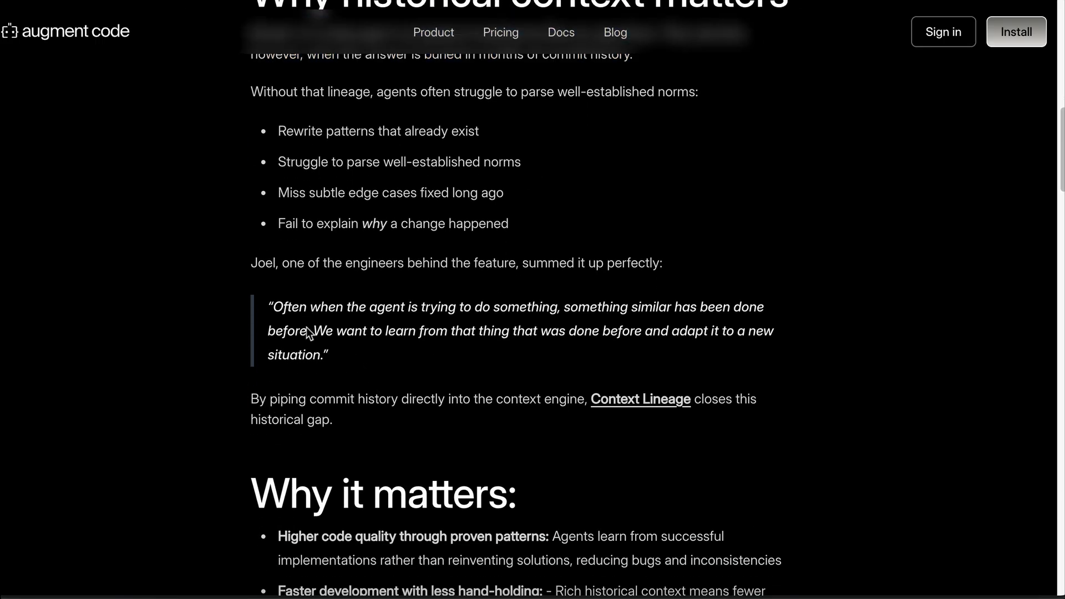
{"action": "left_click_drag", "start_coordinate": [268, 307], "coordinate": [326, 354]}
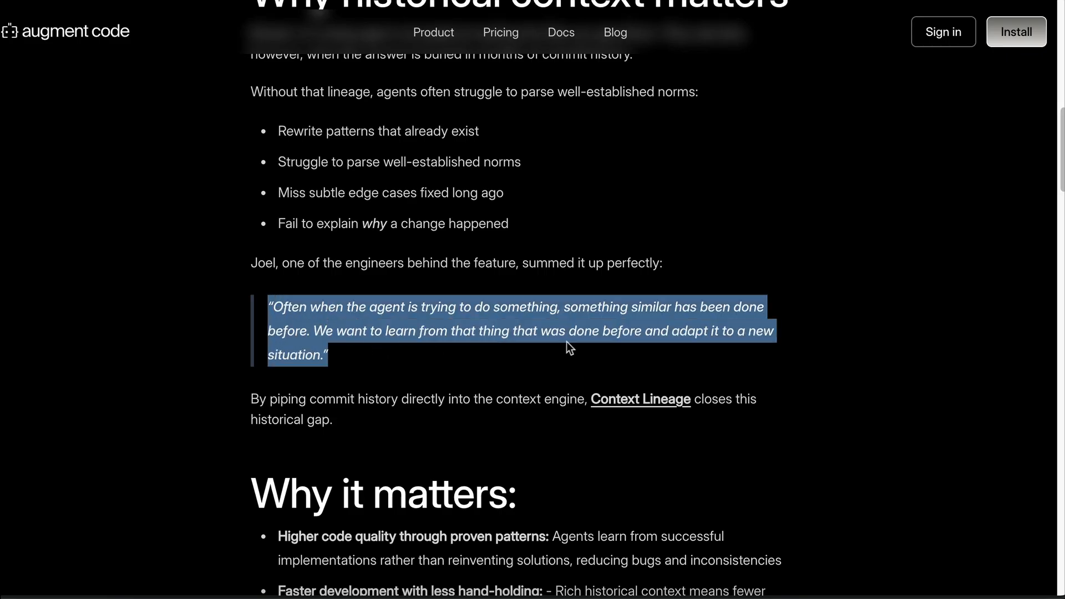
{"action": "mouse_move", "coordinate": [723, 333]}
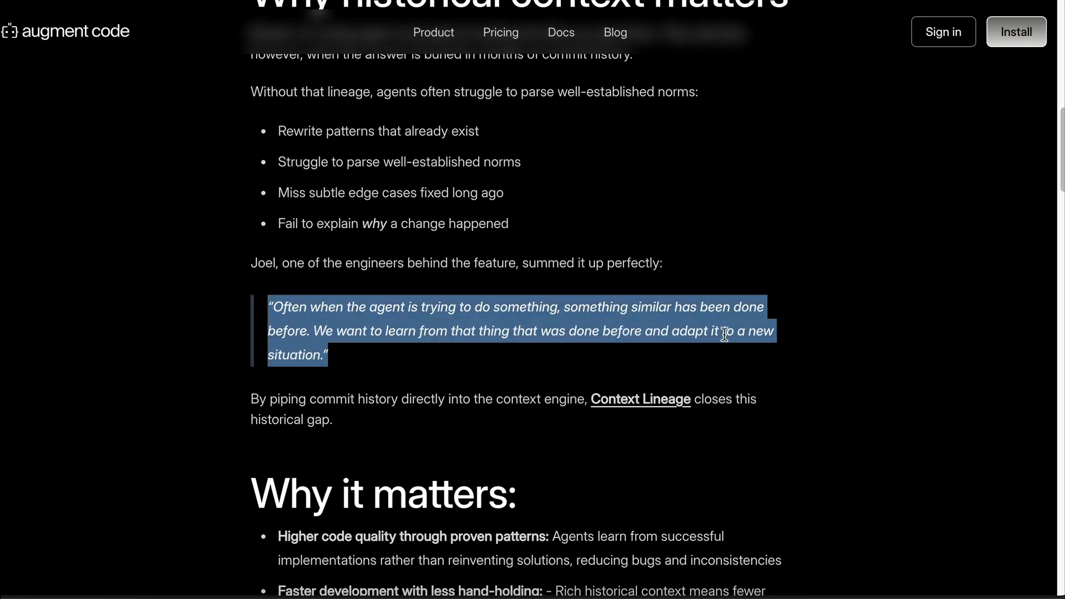
{"action": "mouse_move", "coordinate": [566, 371]}
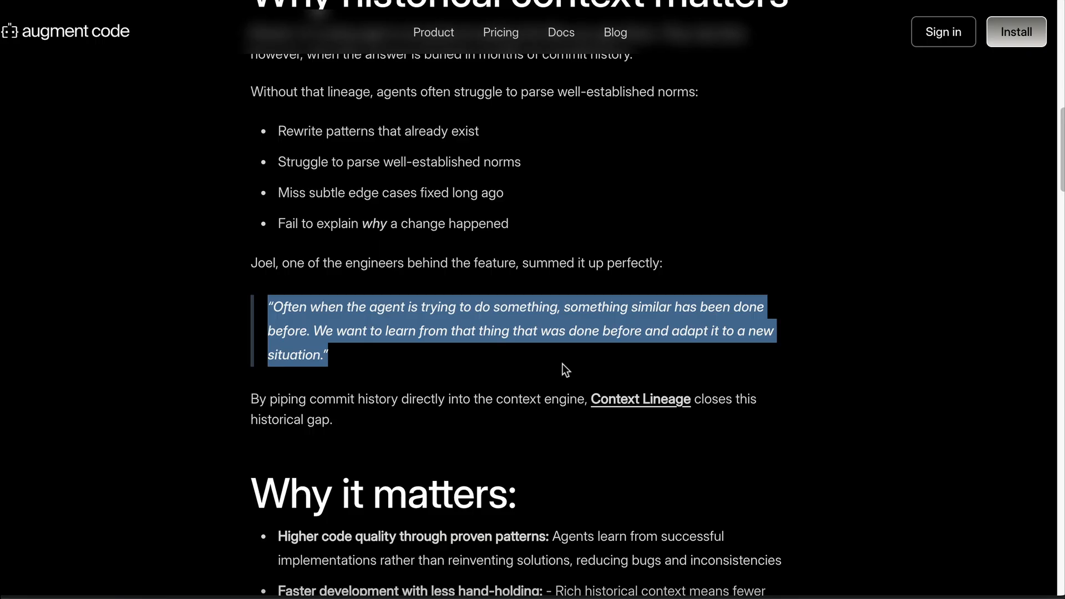
{"action": "scroll", "scroll_direction": "down", "scroll_amount": 3}
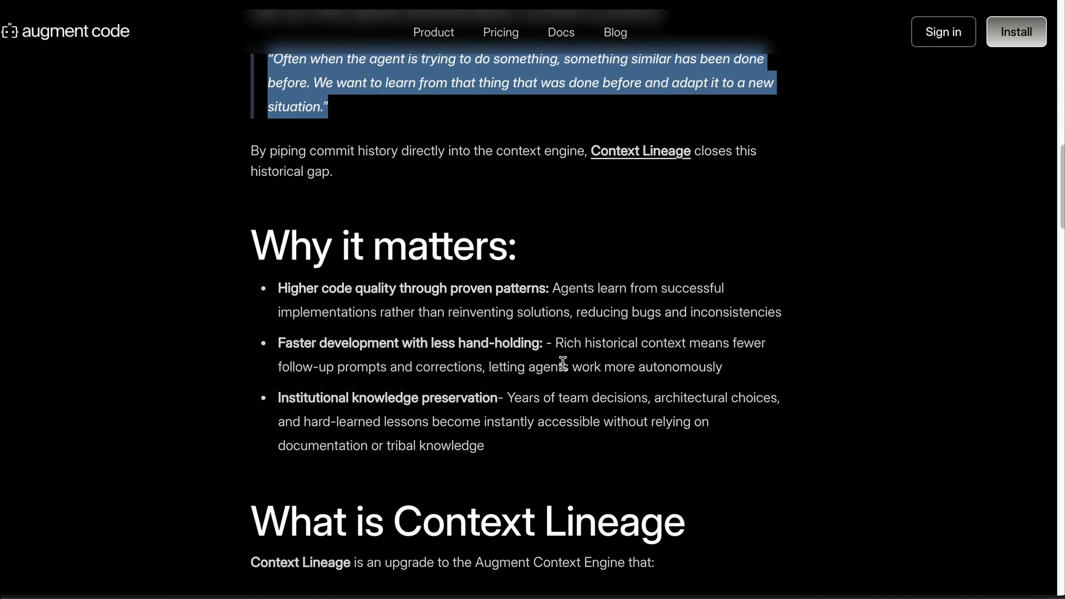
{"action": "scroll", "scroll_direction": "down", "scroll_amount": 3}
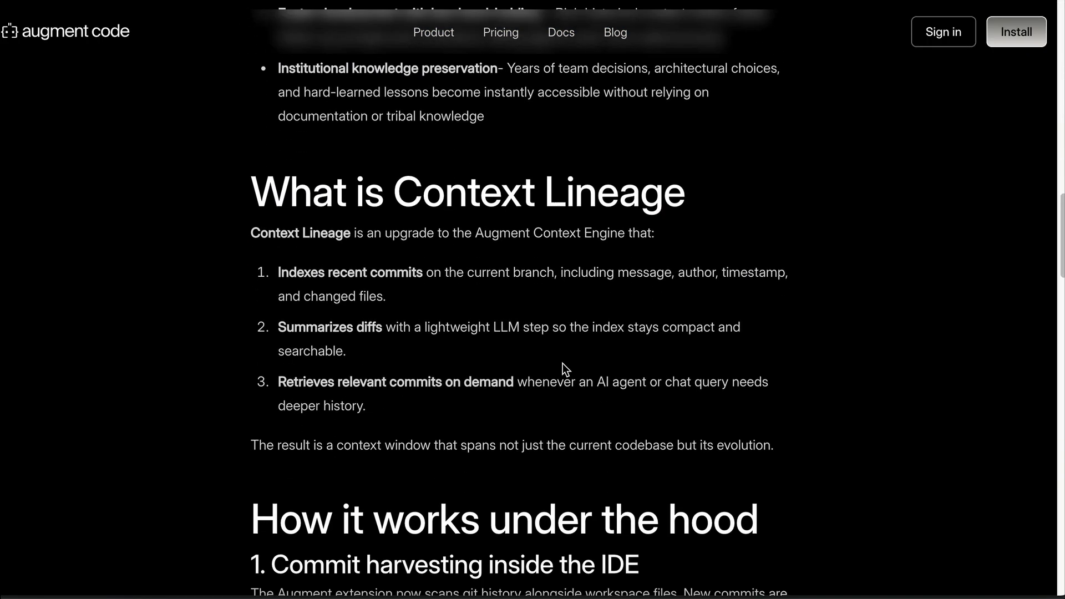
{"action": "left_click_drag", "start_coordinate": [278, 273], "coordinate": [441, 272]}
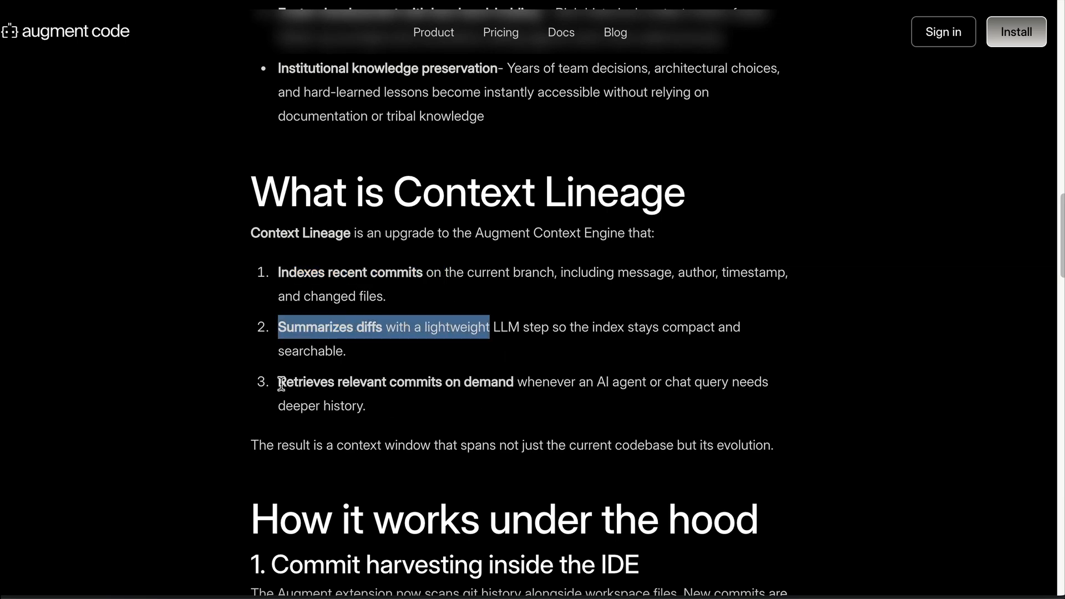
{"action": "scroll", "scroll_direction": "down", "scroll_amount": 3}
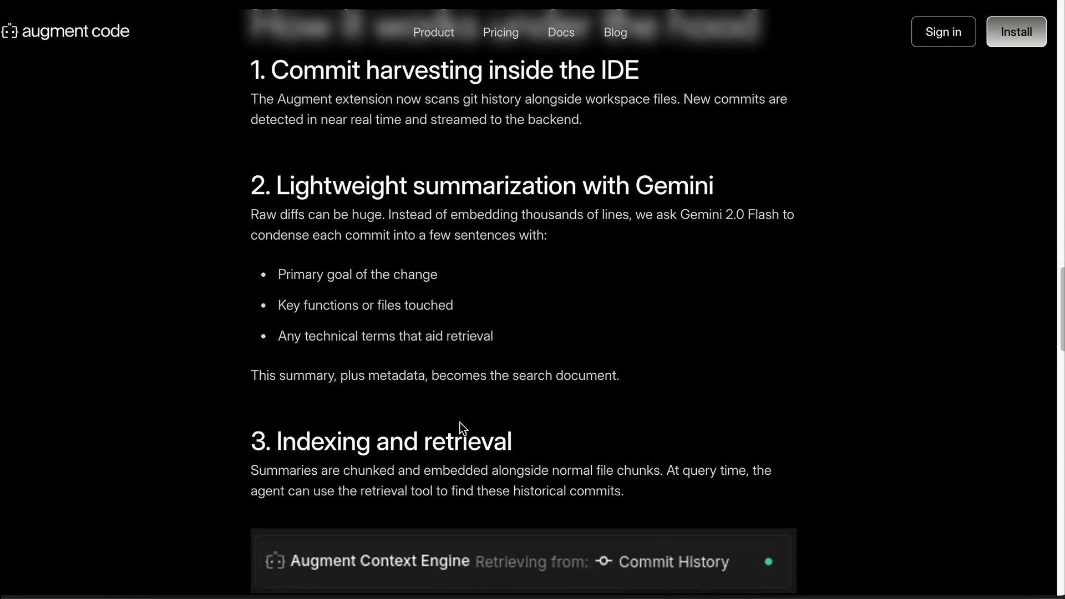
{"action": "scroll", "scroll_direction": "down", "scroll_amount": 3}
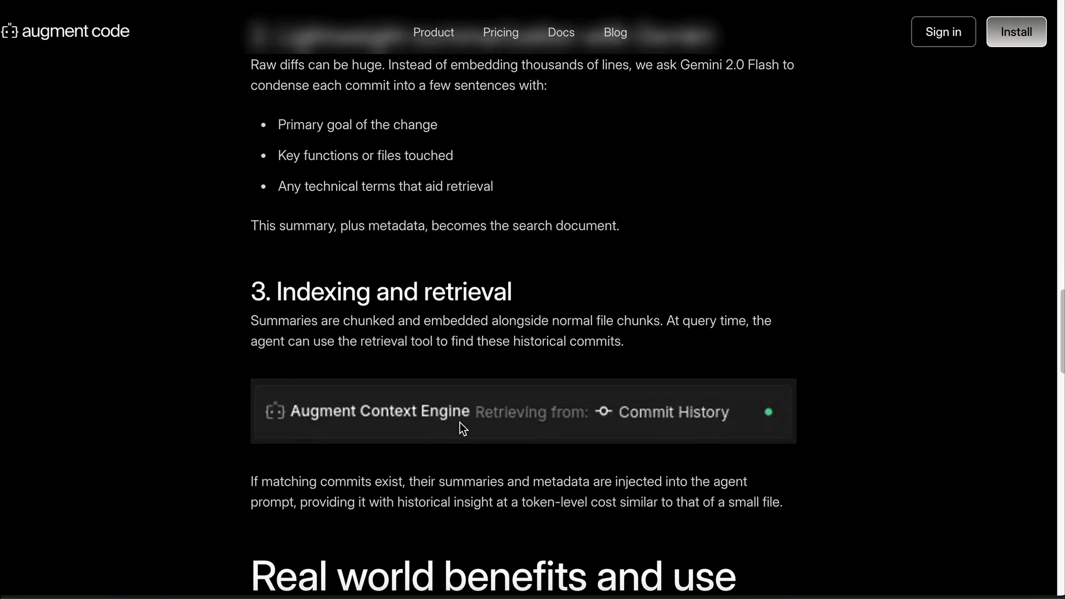
{"action": "mouse_move", "coordinate": [640, 439]}
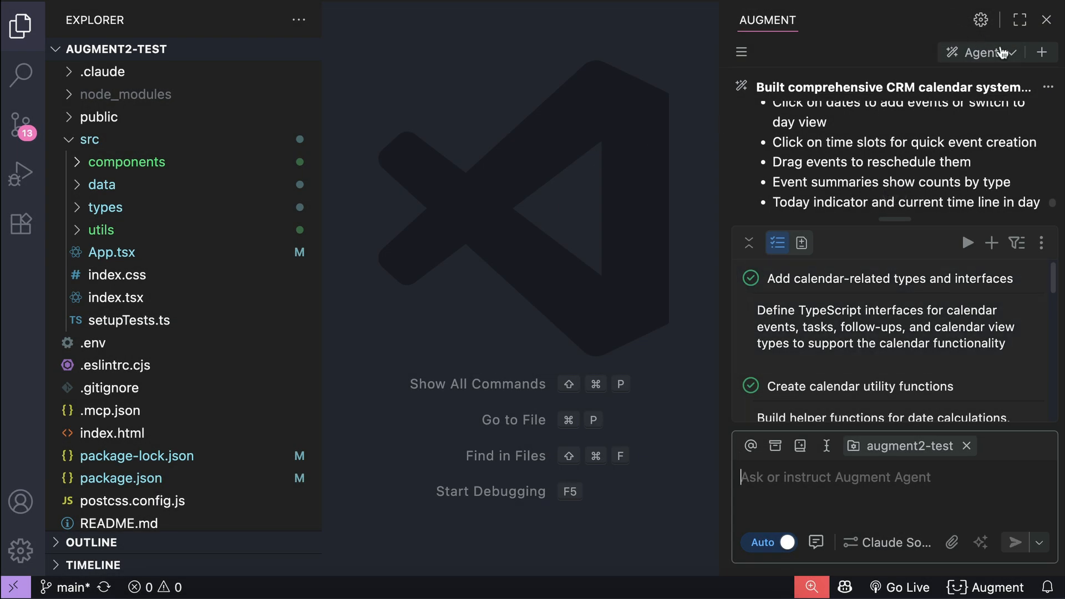
In a new agent chat, ask how PipelineManagement was implemented, with PipelineManagement.tsx open.
{"action": "left_click", "coordinate": [1042, 52]}
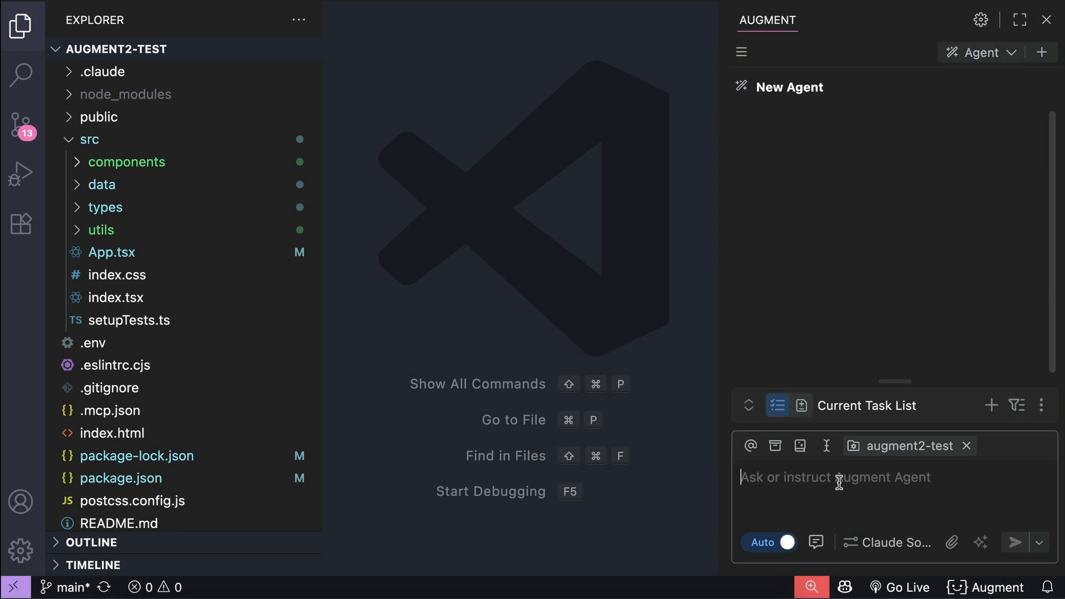
{"action": "type", "text": "Look at the commit history and tell me how is the <PipelineManagement> component implemented?"}
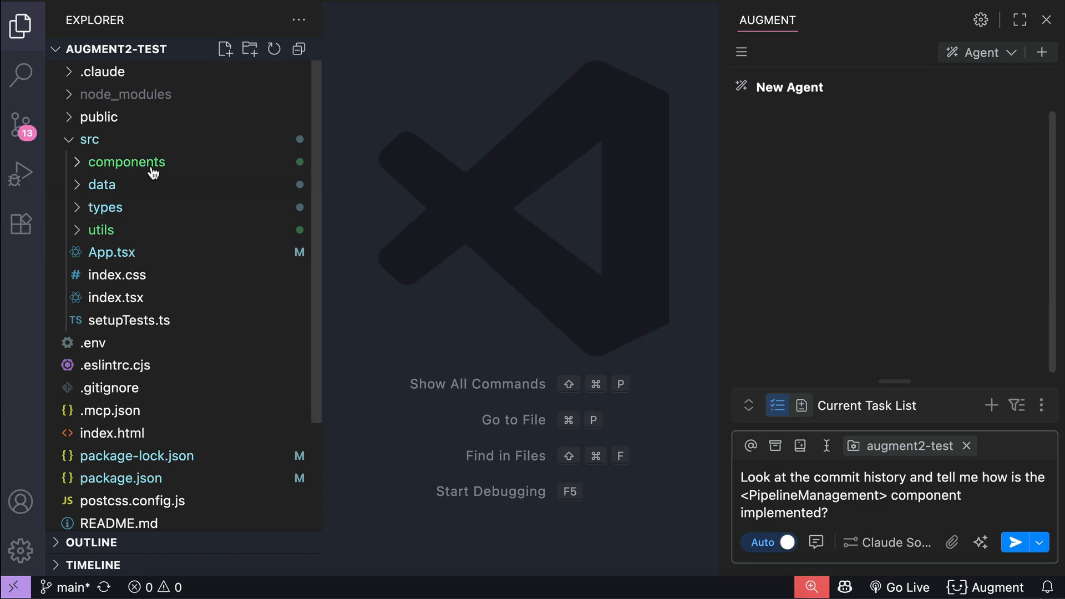
{"action": "left_click", "coordinate": [125, 162]}
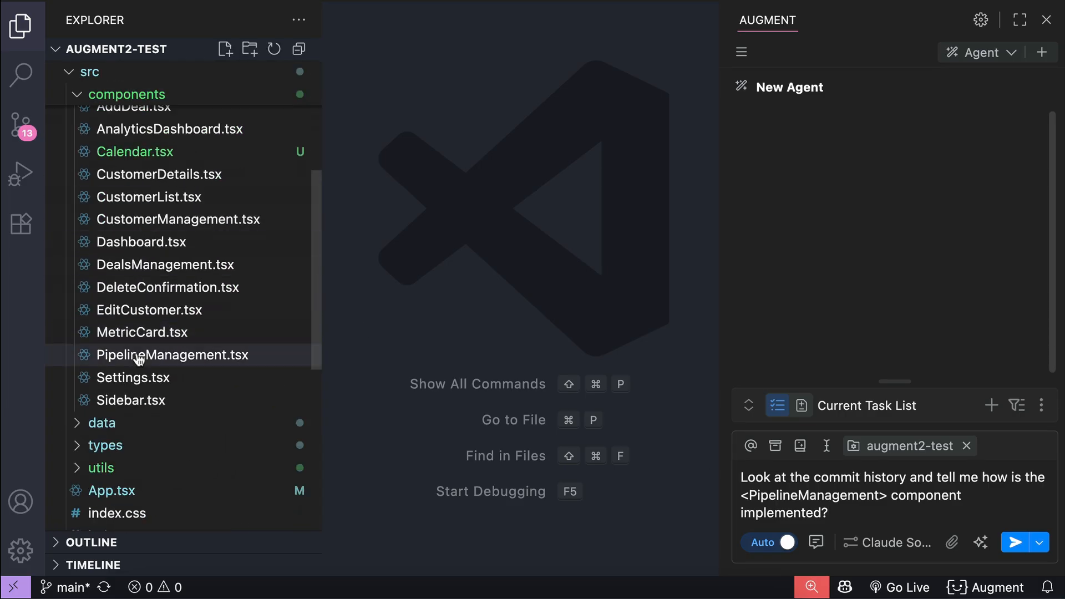
{"action": "double_click", "coordinate": [172, 354]}
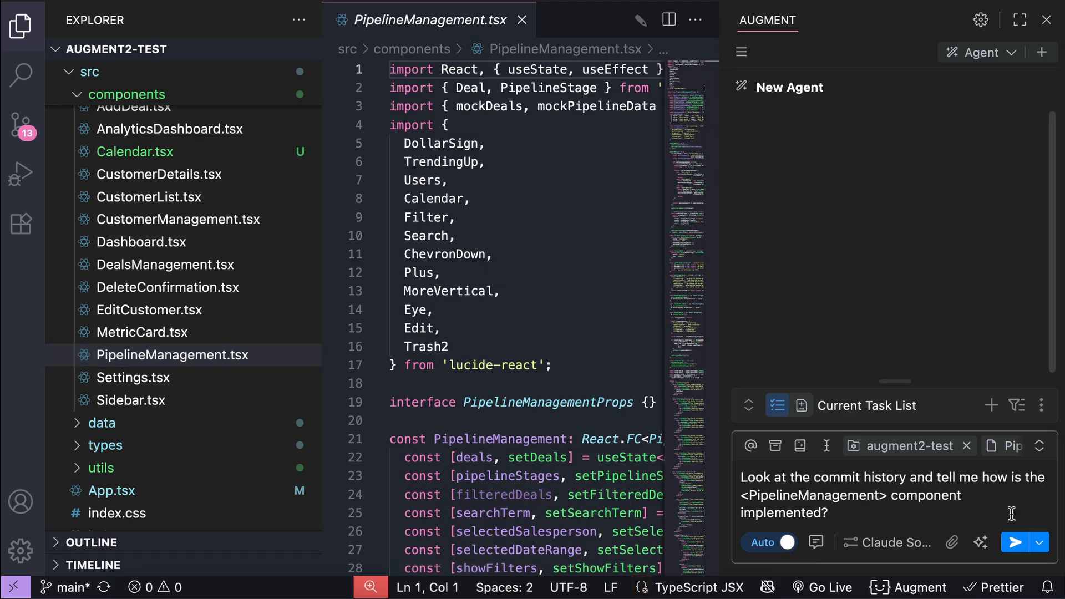
{"action": "left_click", "coordinate": [1014, 542]}
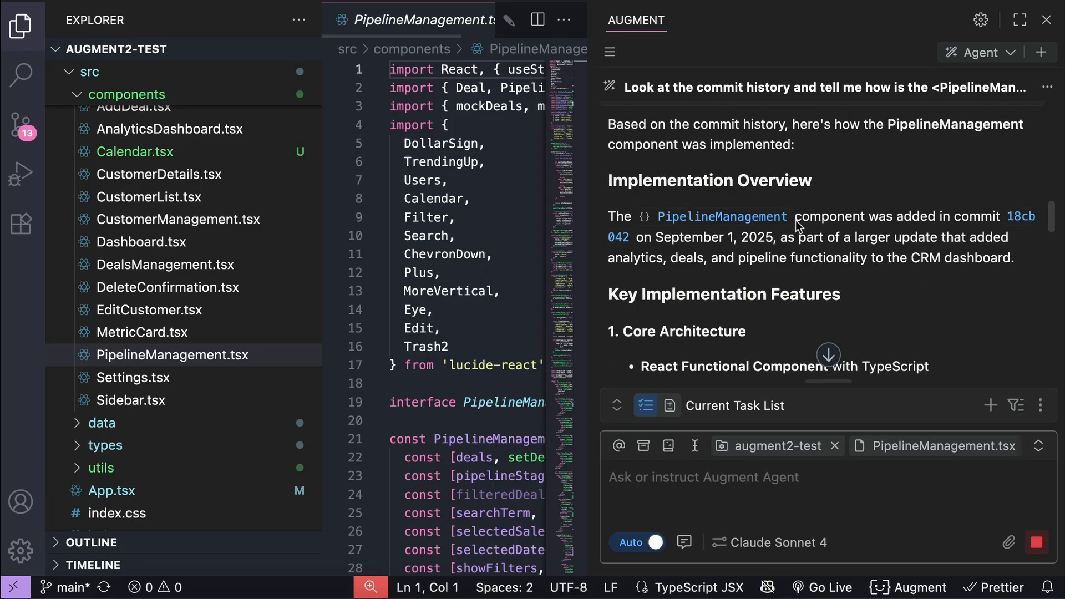
{"action": "mouse_move", "coordinate": [838, 197]}
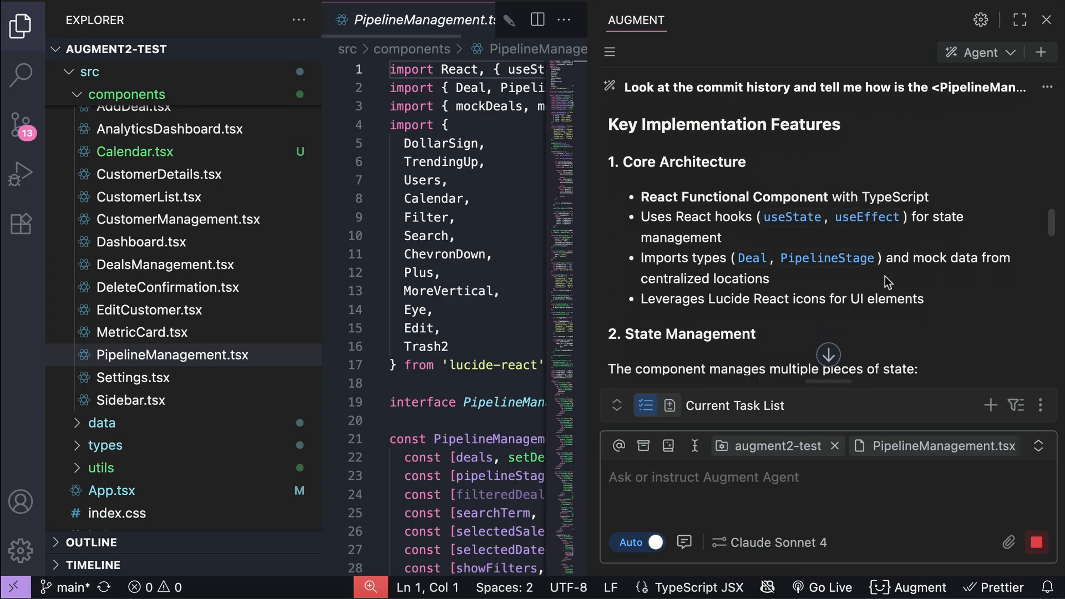
{"action": "scroll", "scroll_direction": "down", "scroll_amount": 3}
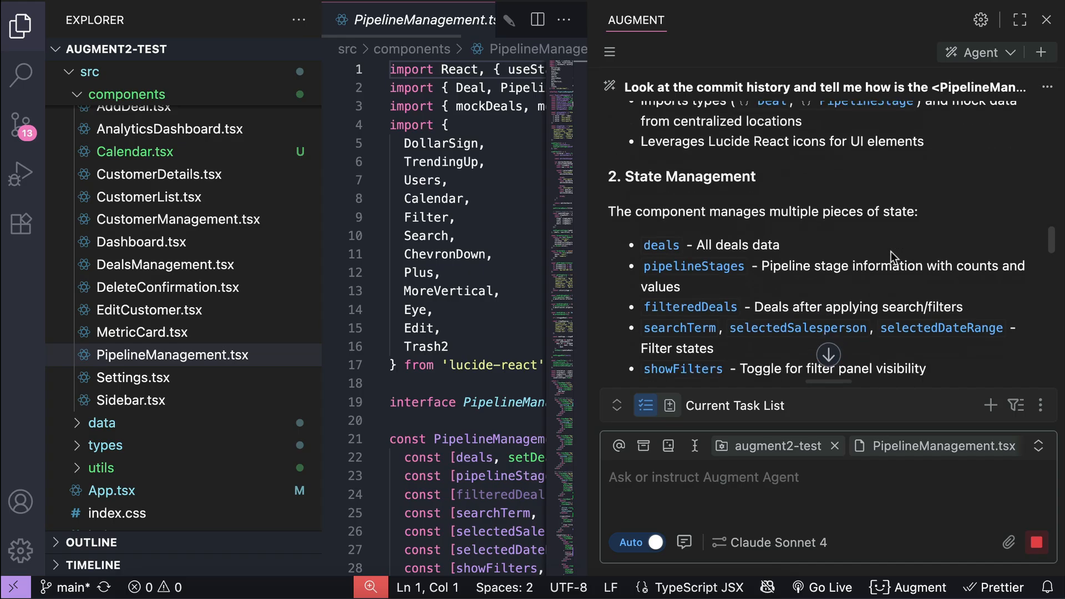
{"action": "scroll", "scroll_direction": "down", "scroll_amount": 3}
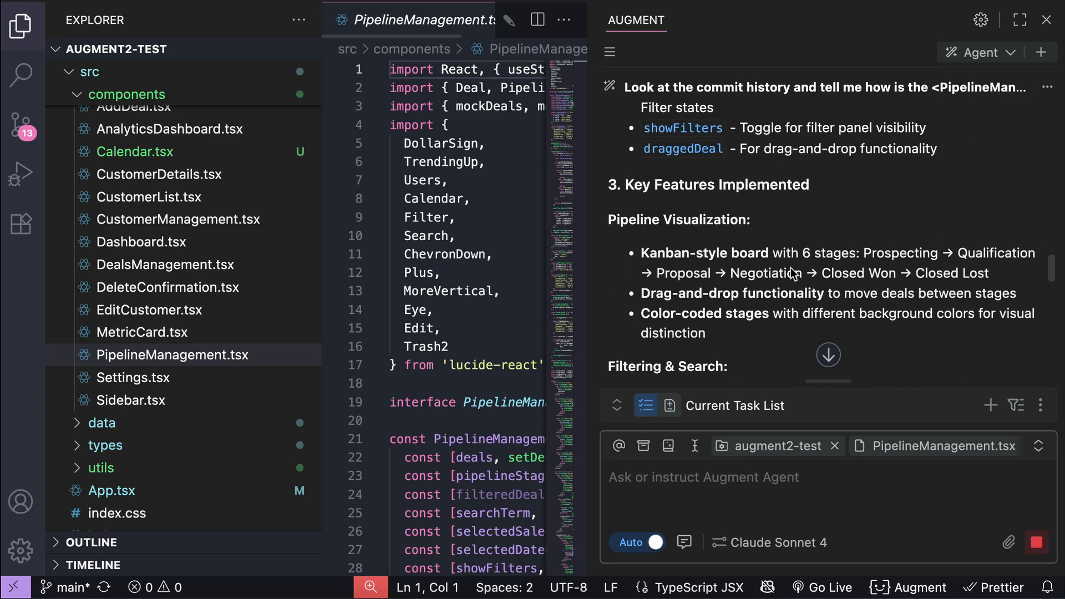
{"action": "scroll", "scroll_direction": "down", "scroll_amount": 3}
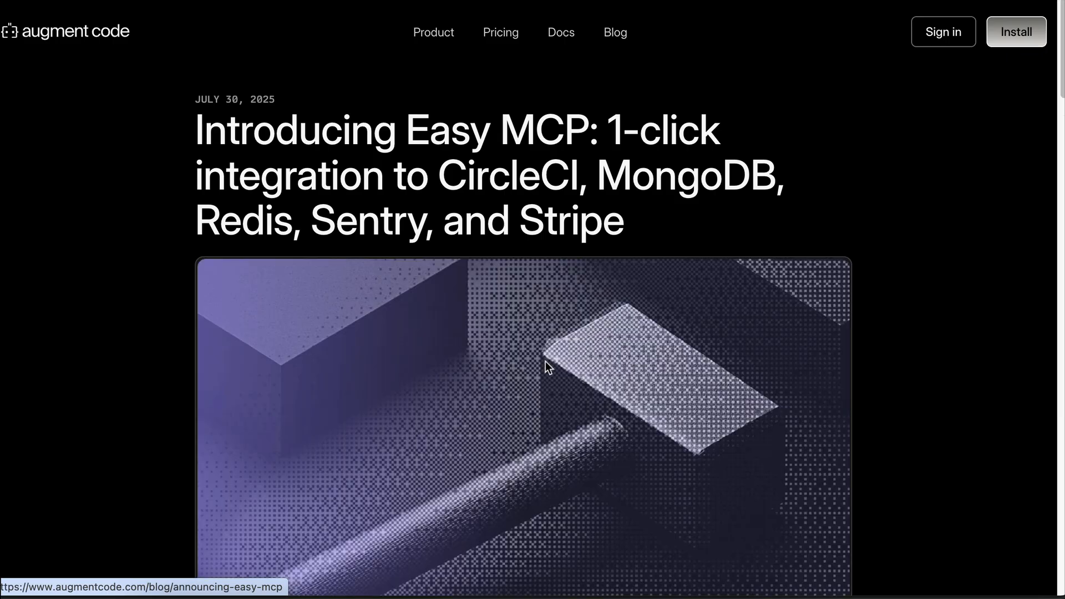
Scroll the Introducing Easy MCP post down to its TL;DR paragraph and select it.
{"action": "scroll", "scroll_direction": "down", "scroll_amount": 3}
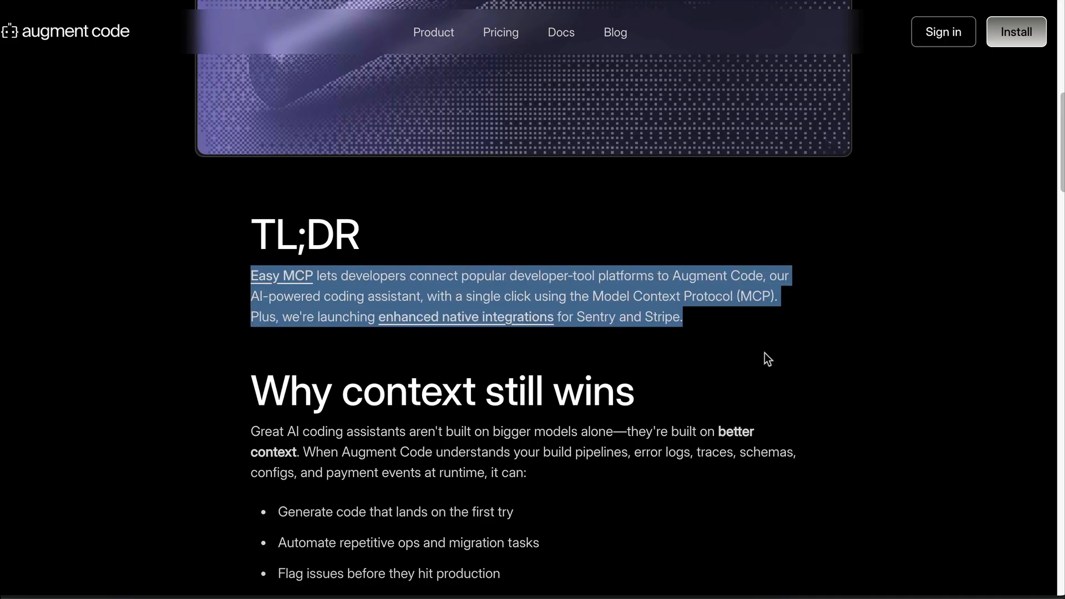
{"action": "mouse_move", "coordinate": [751, 349]}
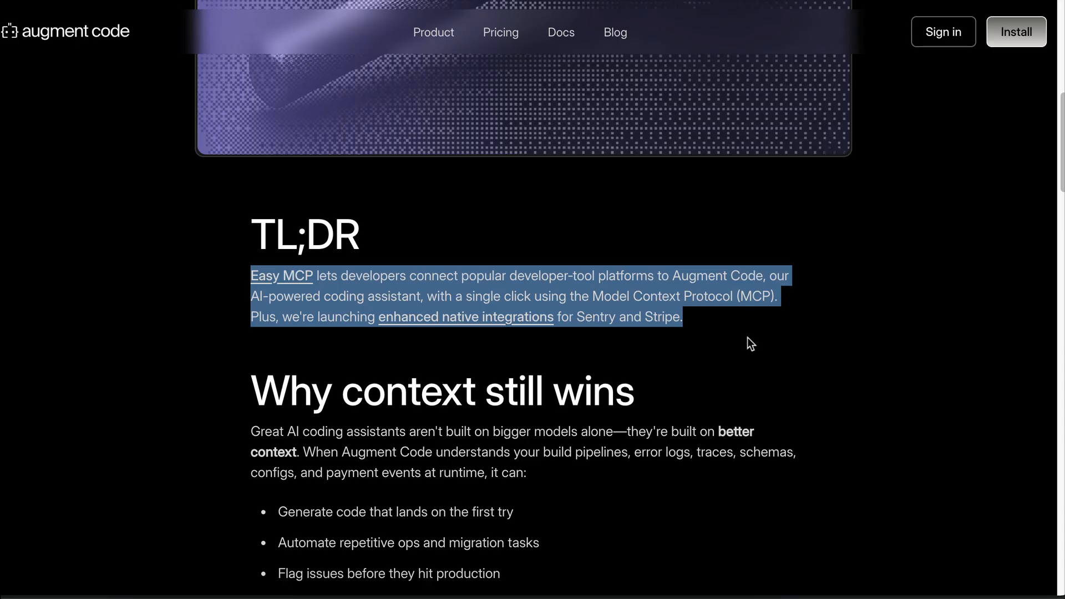
{"action": "left_click", "coordinate": [750, 343]}
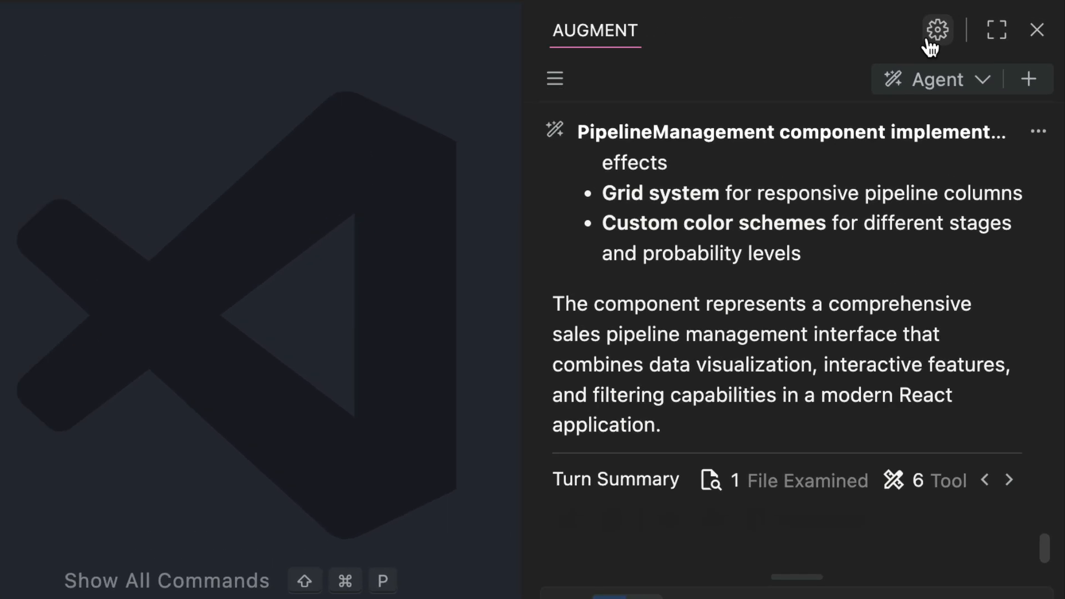
Open the Augment Settings Tools page showing GitHub and Easy MCP options.
{"action": "left_click", "coordinate": [937, 31]}
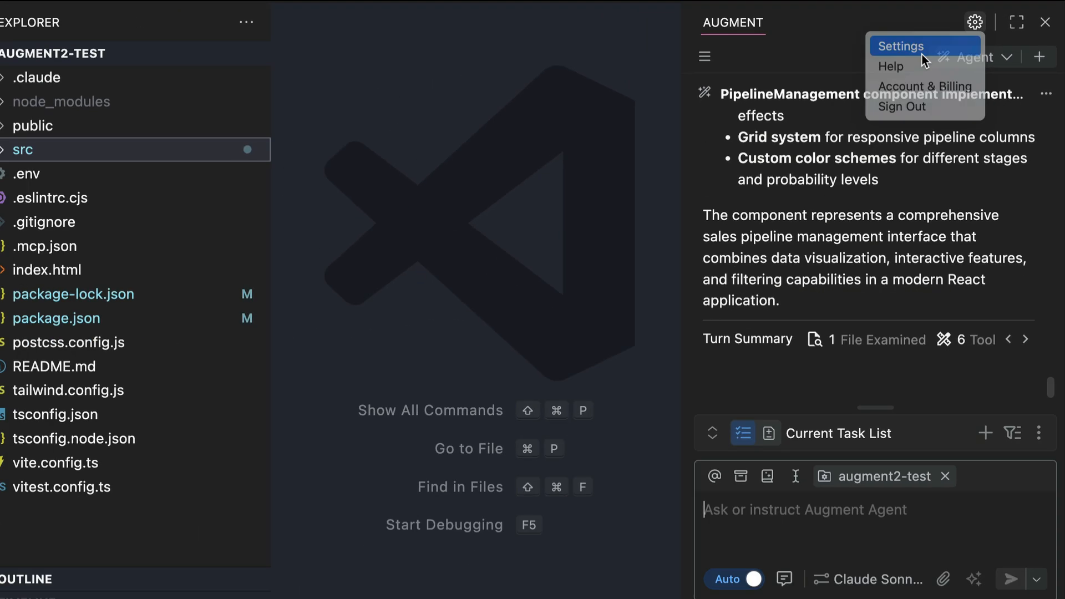
{"action": "left_click", "coordinate": [900, 46]}
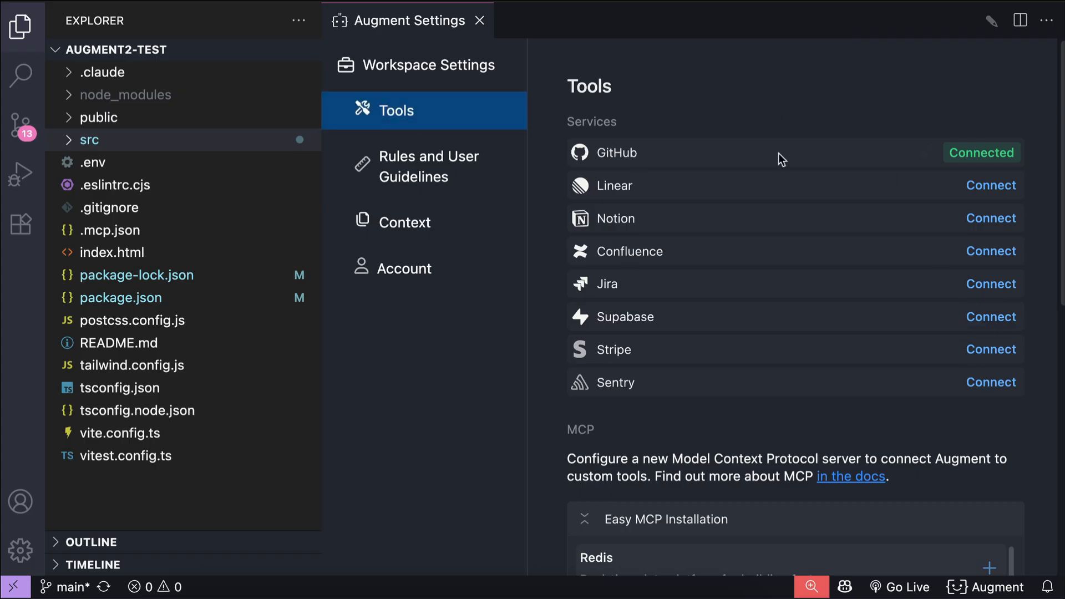
{"action": "scroll", "scroll_direction": "down", "scroll_amount": 3}
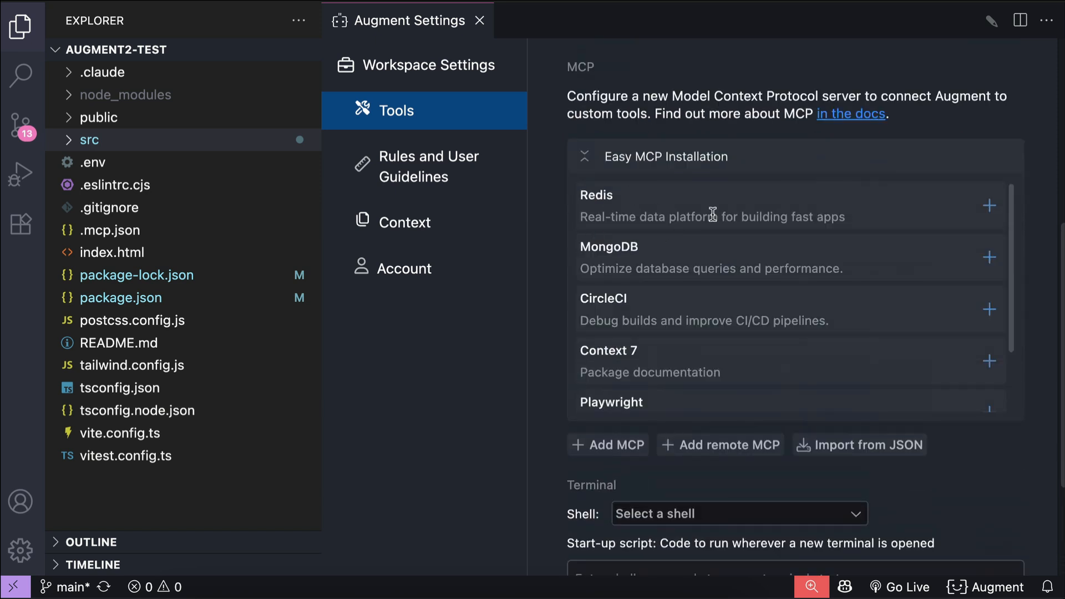
{"action": "mouse_move", "coordinate": [723, 221]}
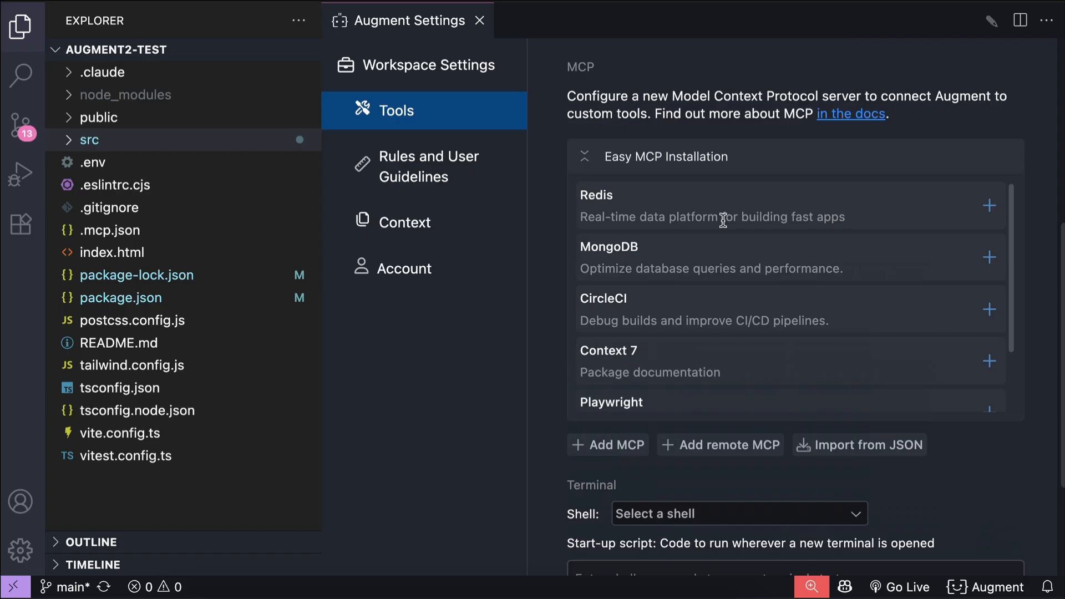
{"action": "scroll", "scroll_direction": "down", "scroll_amount": 3}
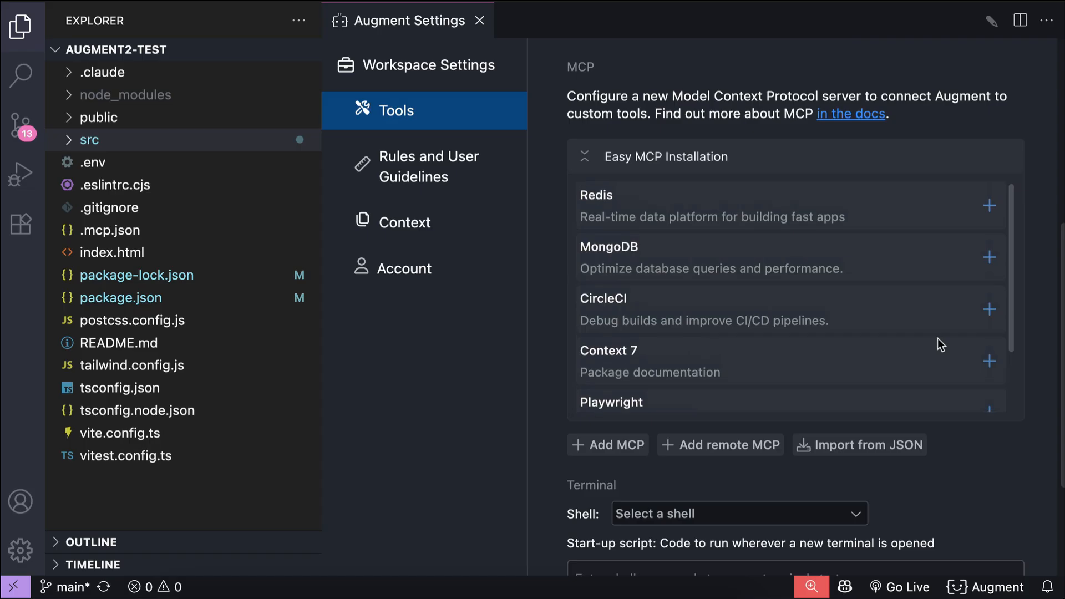
{"action": "scroll", "scroll_direction": "down", "scroll_amount": 3}
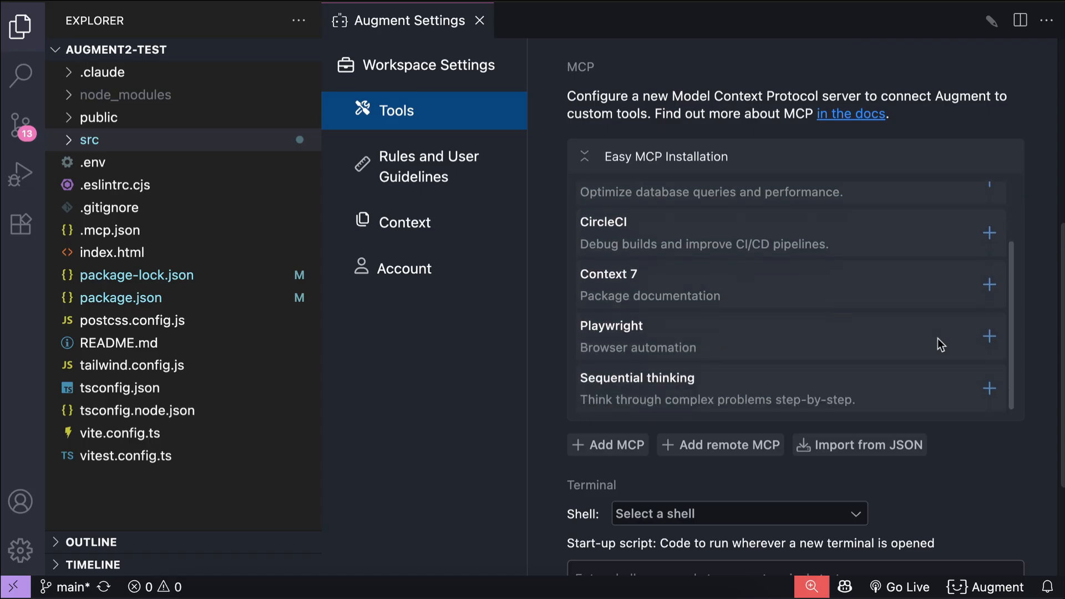
{"action": "mouse_move", "coordinate": [912, 352]}
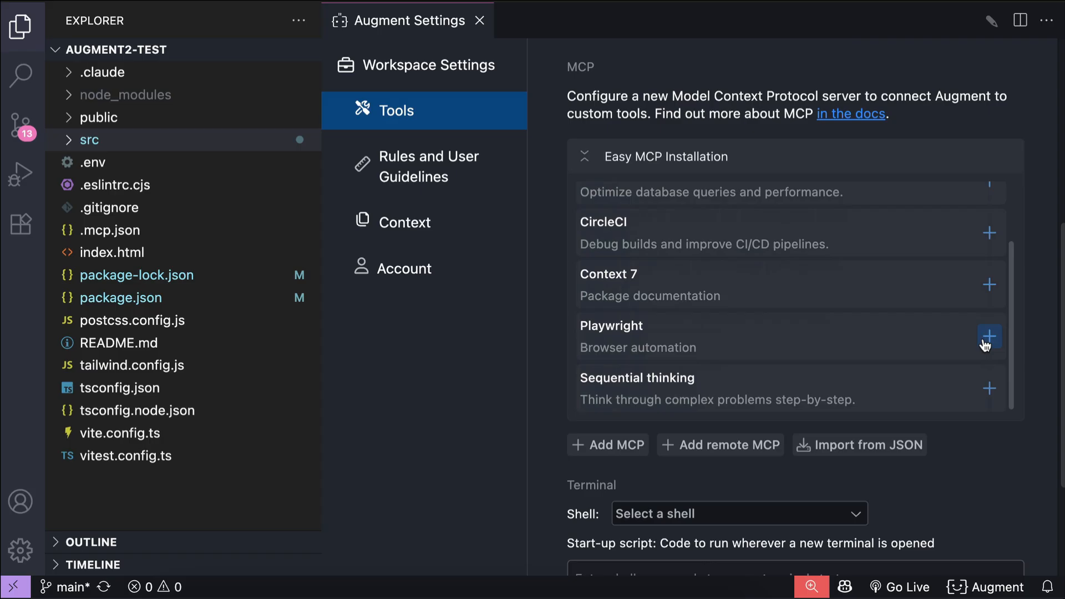
Install the Playwright MCP server from Easy MCP Installation, leaving it enabled with 21 tools.
{"action": "left_click", "coordinate": [990, 337]}
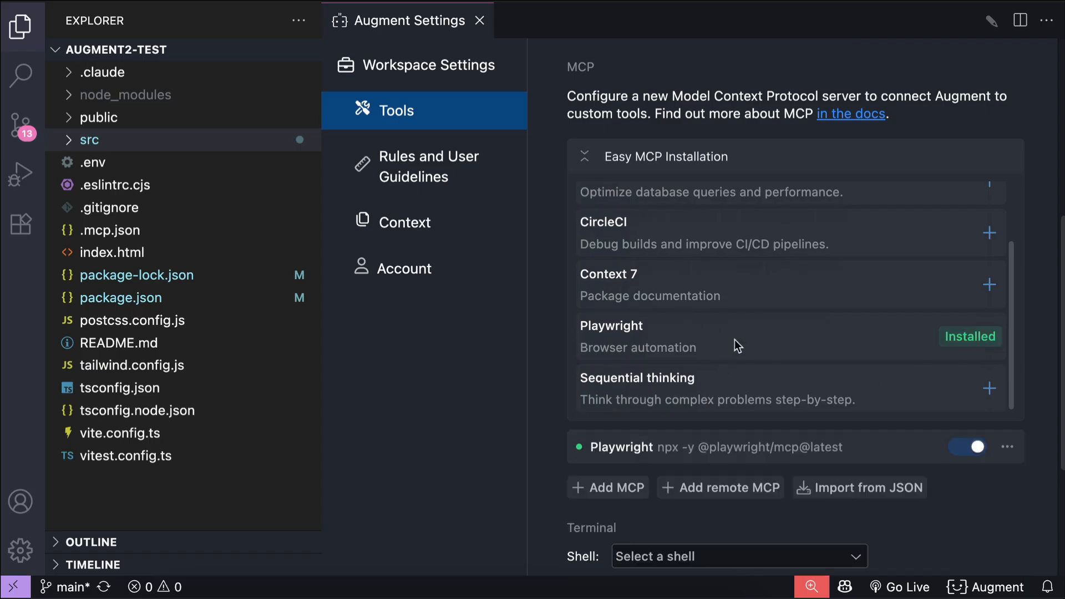
{"action": "scroll", "scroll_direction": "down", "scroll_amount": 3}
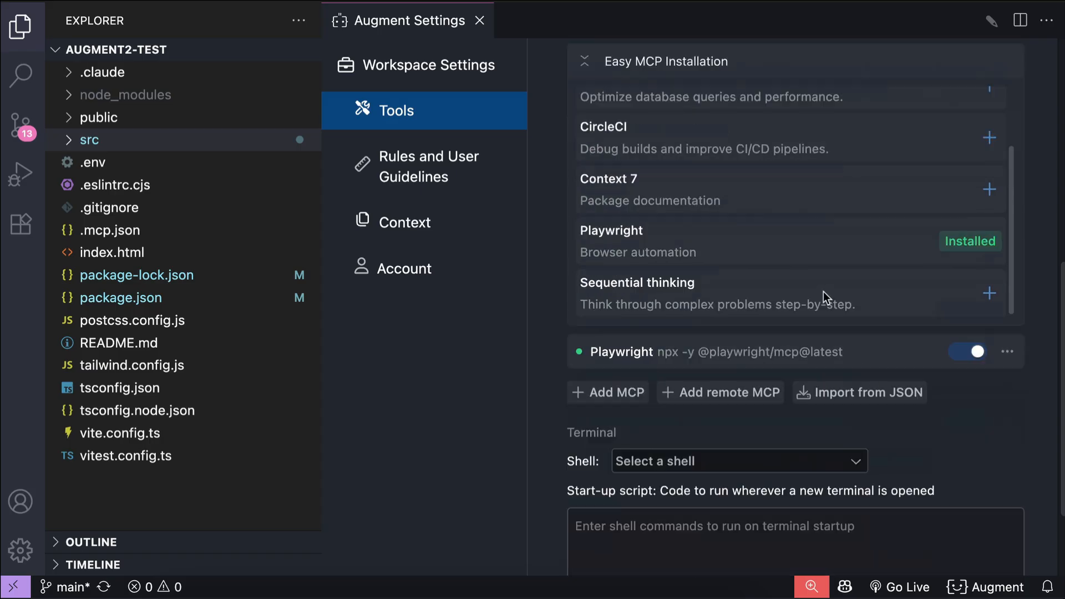
{"action": "scroll", "scroll_direction": "down", "scroll_amount": 3}
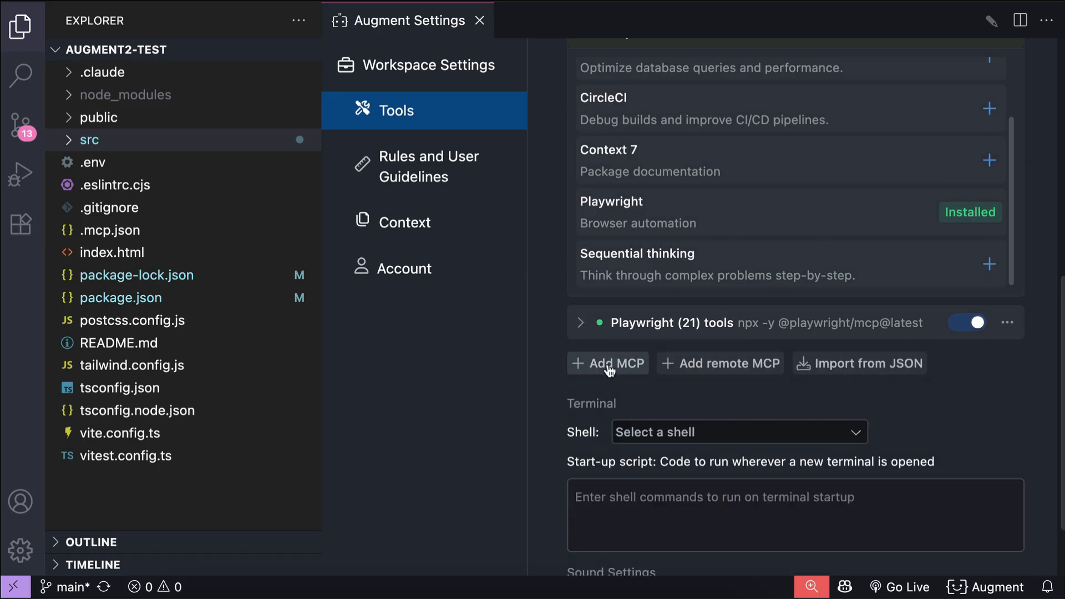
Open a blank New MCP Server form and check Magic UI's manual MCP setup command.
{"action": "left_click", "coordinate": [608, 362]}
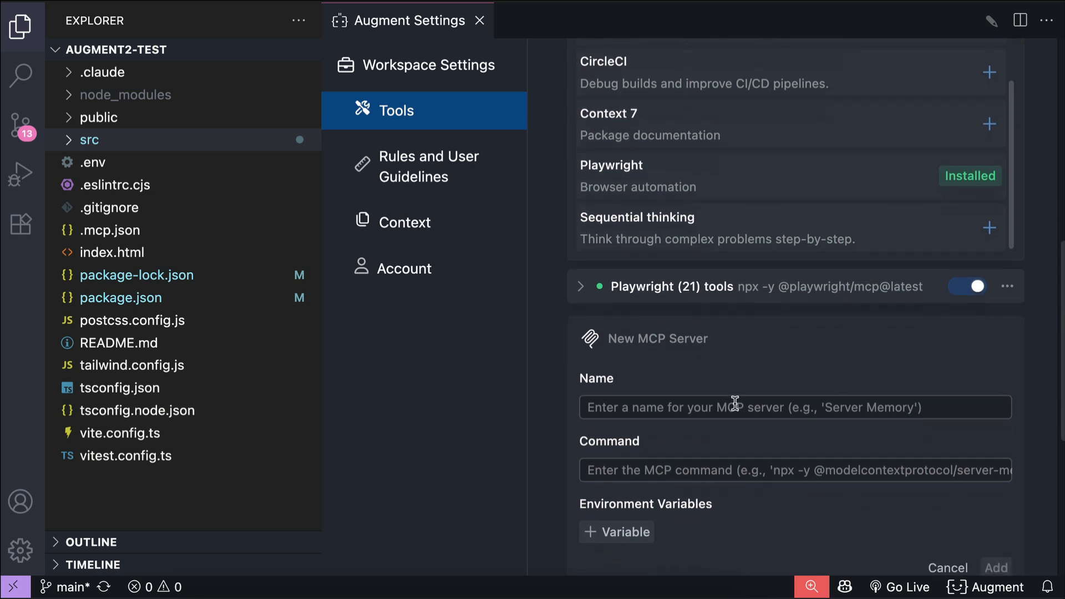
{"action": "scroll", "scroll_direction": "down", "scroll_amount": 3}
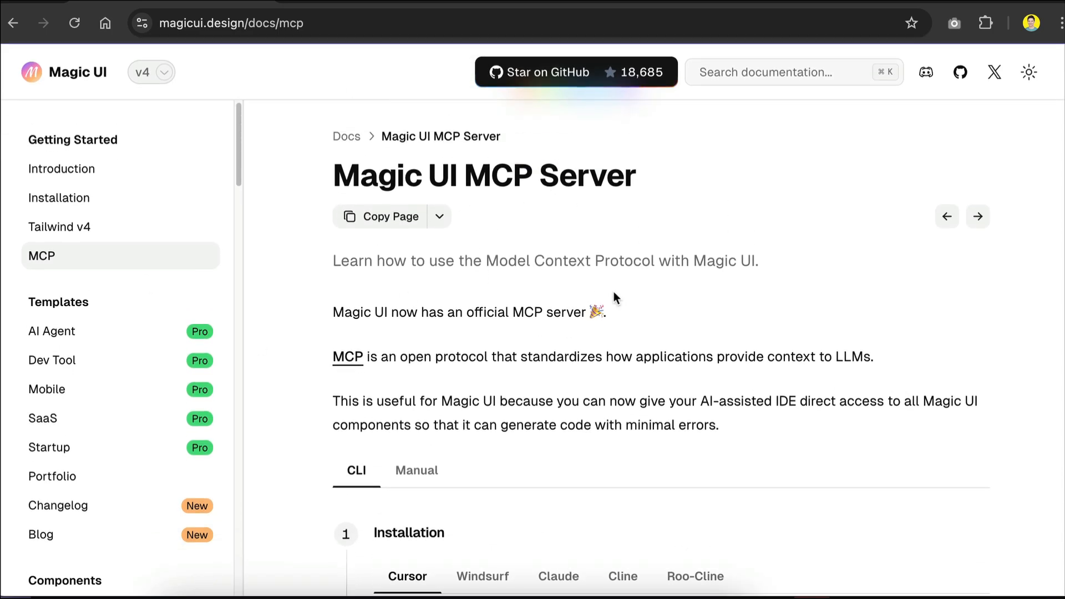
{"action": "mouse_move", "coordinate": [544, 332]}
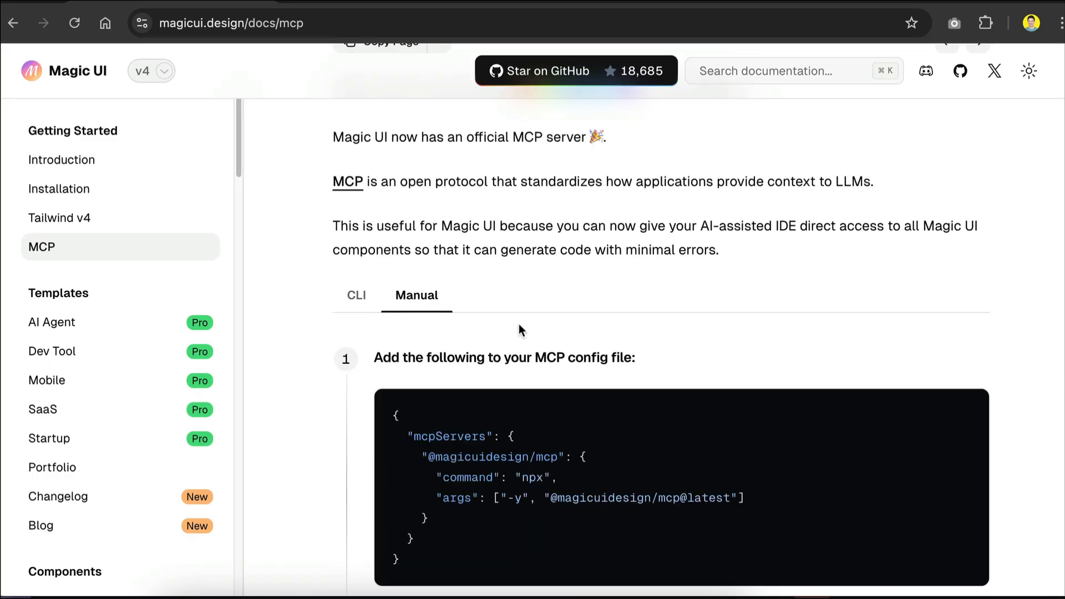
{"action": "scroll", "scroll_direction": "down", "scroll_amount": 3}
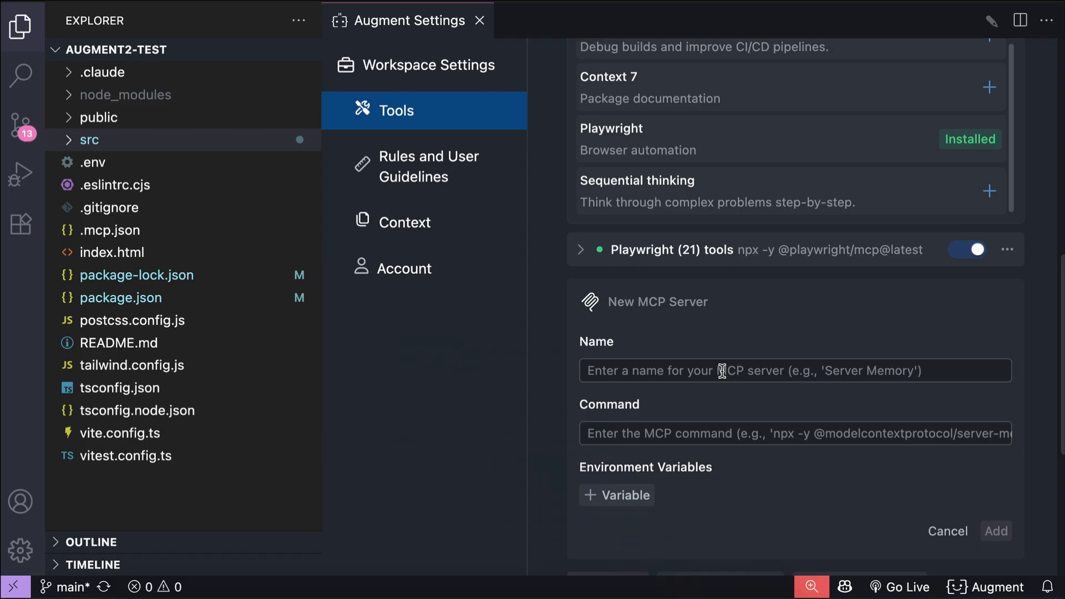
{"action": "type", "text": "magicui"}
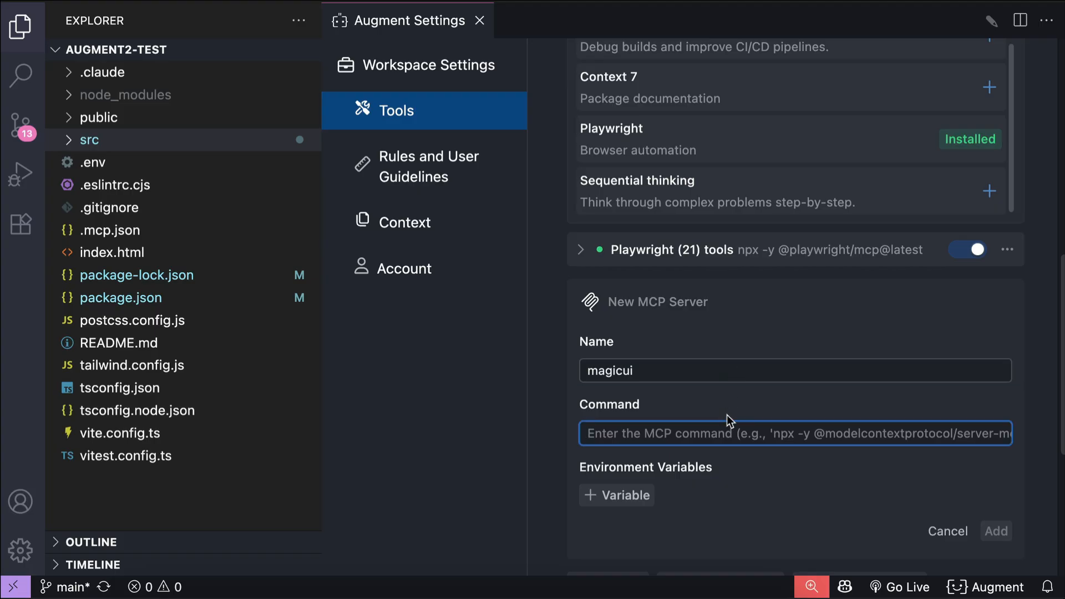
{"action": "type", "text": "npx -y @magicuidesign/mcp@latest"}
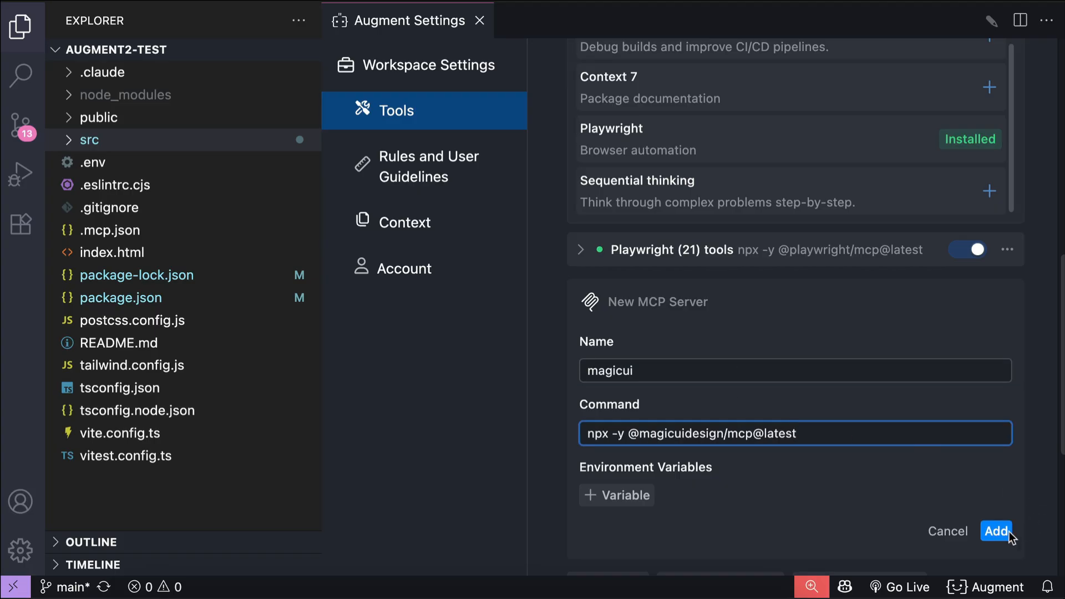
{"action": "left_click", "coordinate": [996, 531]}
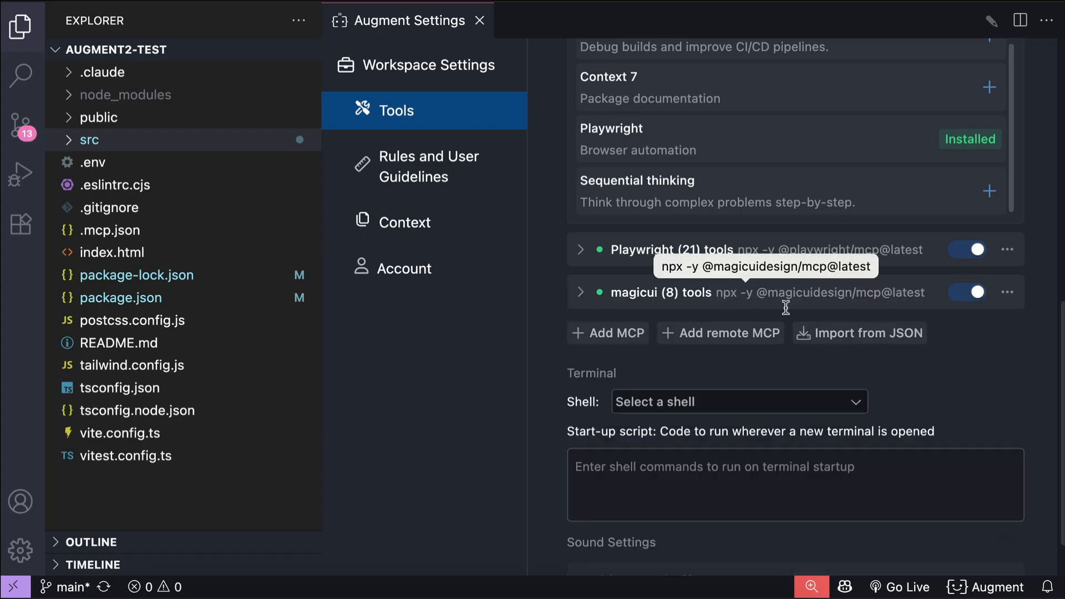
Review the magicui server's tool list, disable the server, and close Augment Settings.
{"action": "left_click", "coordinate": [580, 292]}
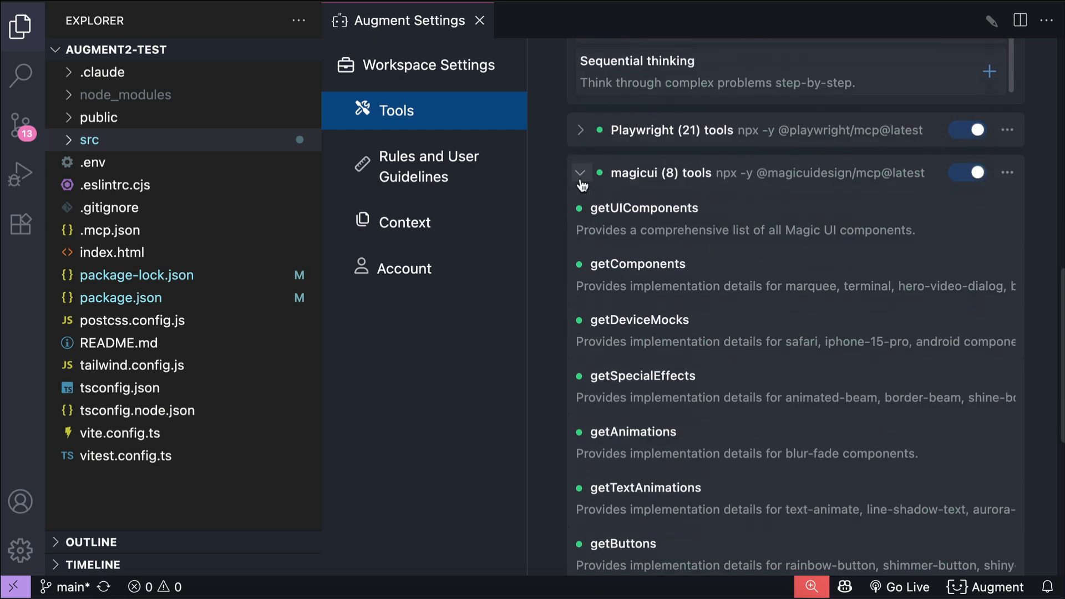
{"action": "left_click", "coordinate": [581, 173]}
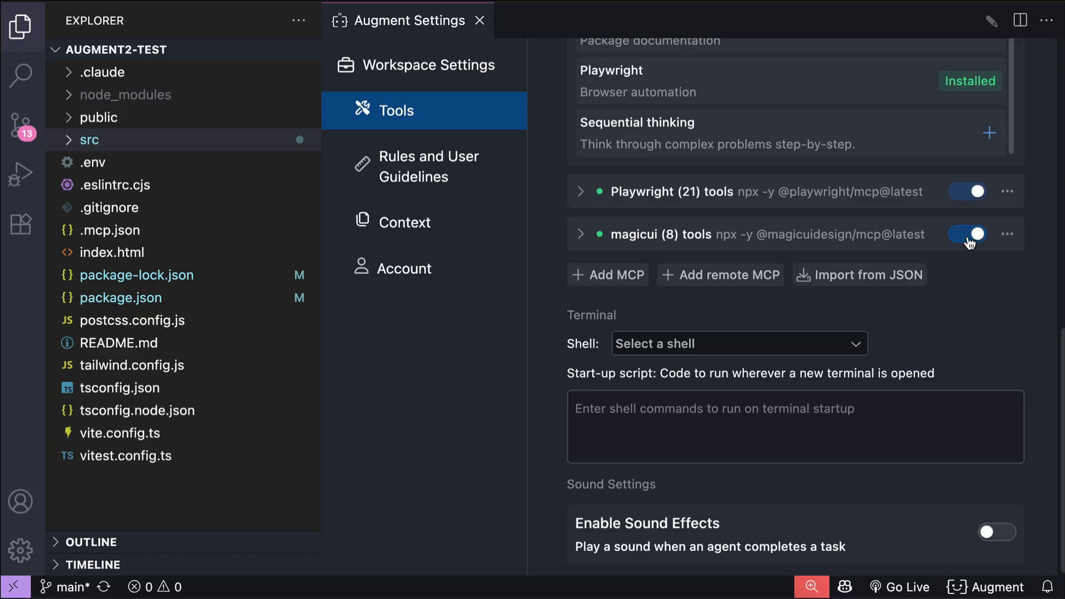
{"action": "left_click", "coordinate": [966, 233]}
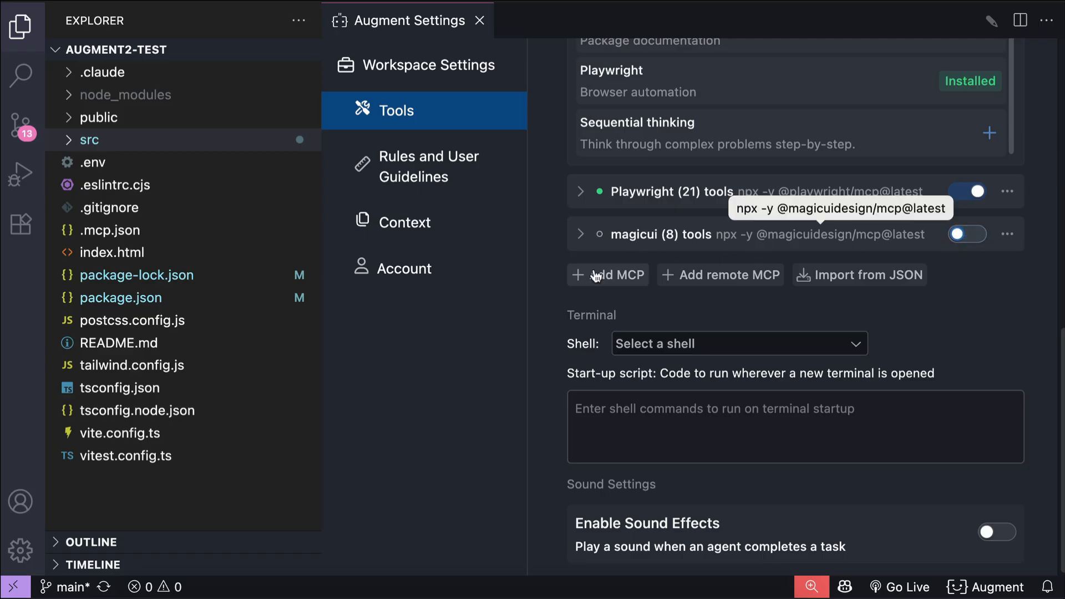
{"action": "left_click", "coordinate": [479, 21]}
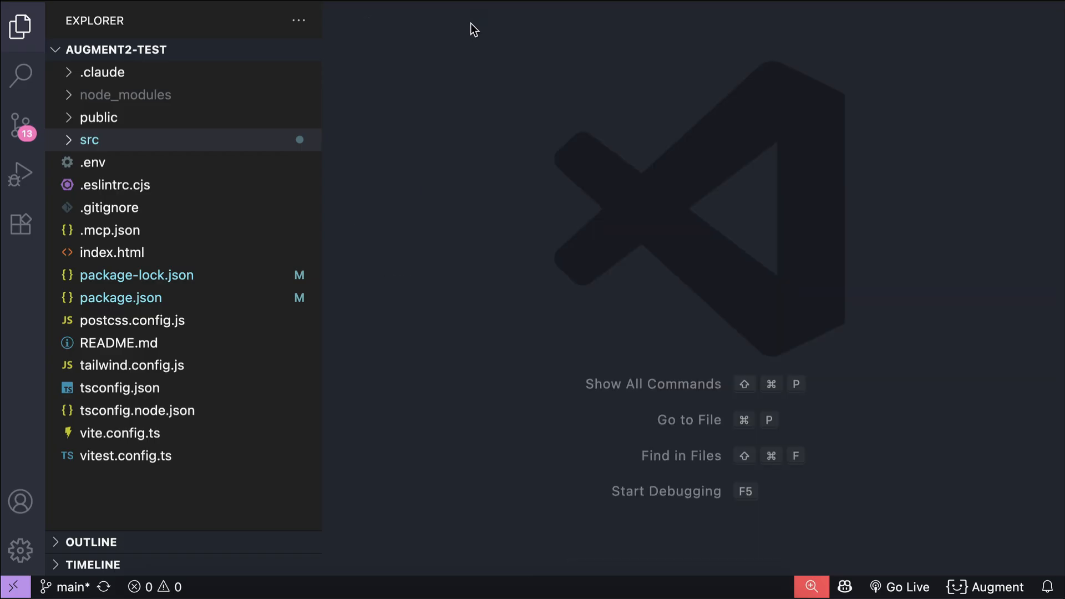
Ask the Augment agent to 'use playwright mcp to test the calendar feature'.
{"action": "left_click", "coordinate": [988, 587]}
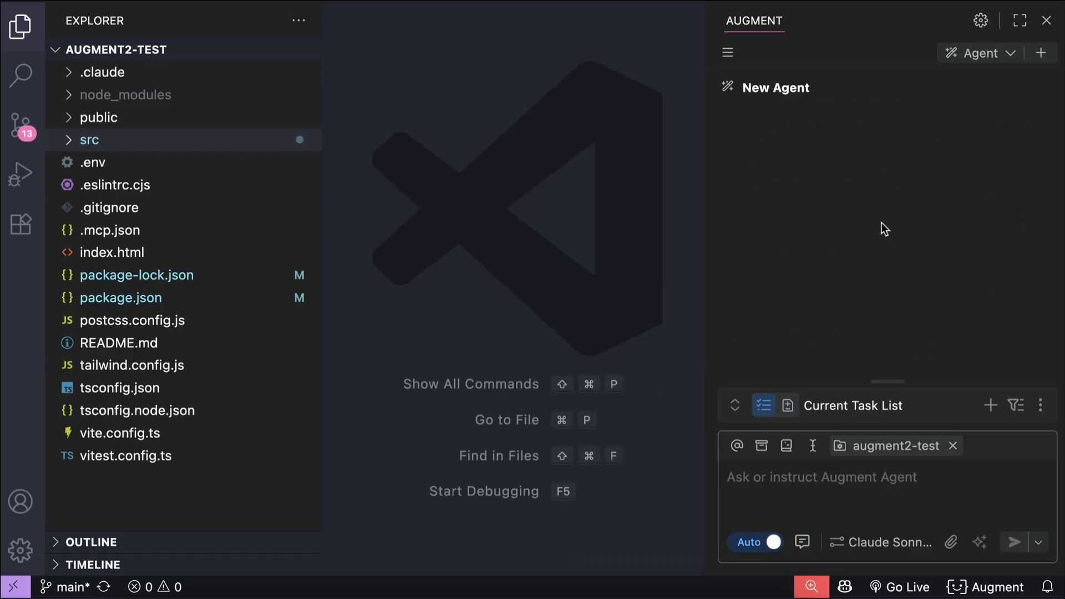
{"action": "type", "text": "use playwright mcp to test the calendar feature"}
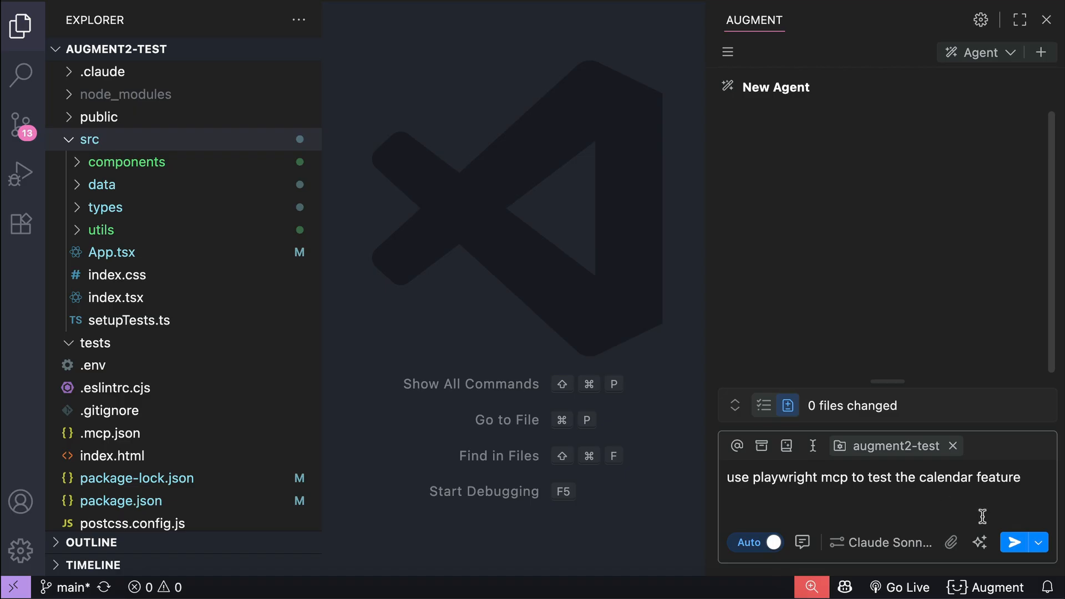
{"action": "left_click", "coordinate": [1013, 542]}
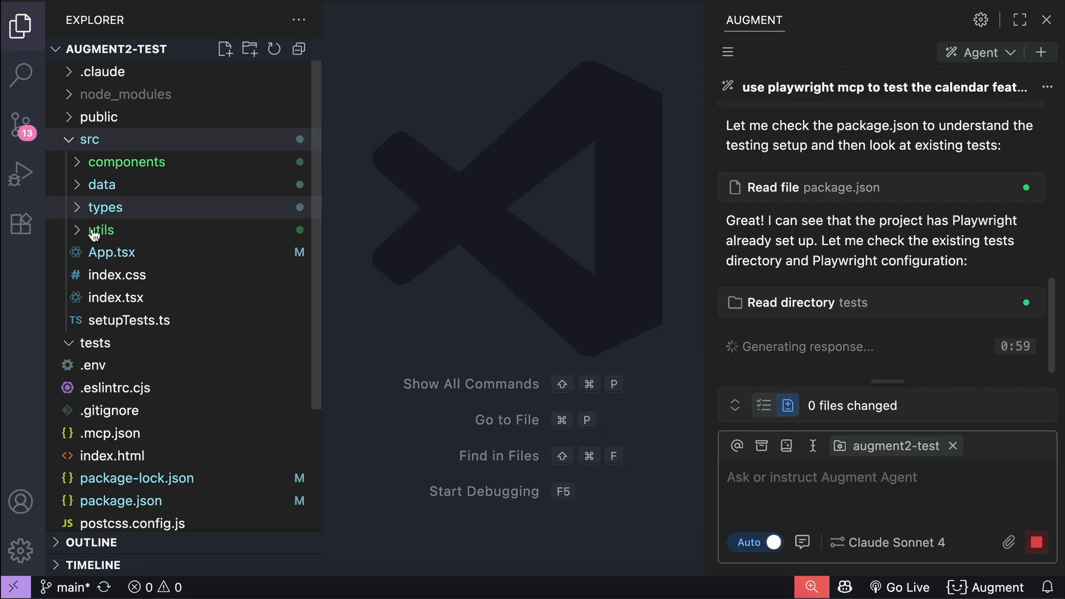
Collapse the src folder and draft the follow-up 'use playwright mcp to open the b'.
{"action": "left_click", "coordinate": [88, 139]}
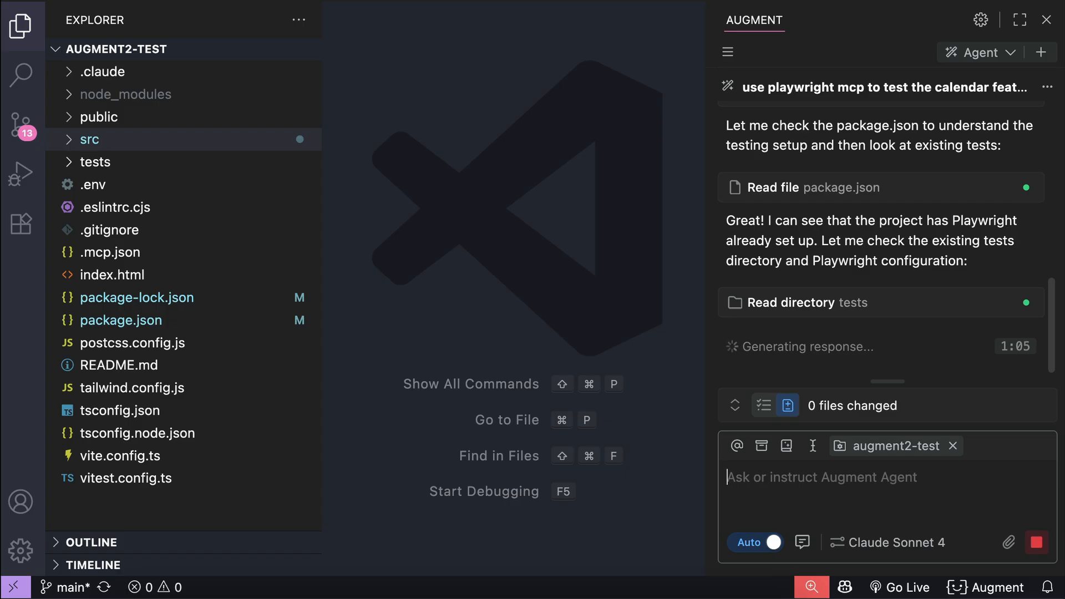
{"action": "type", "text": "use playwright"}
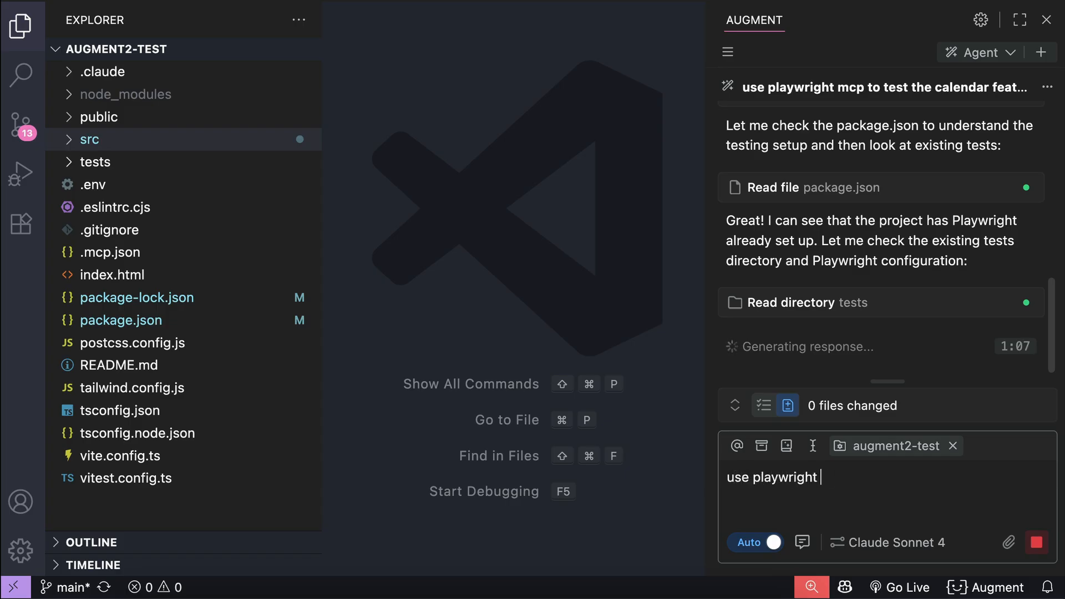
{"action": "type", "text": "mcp to open the b"}
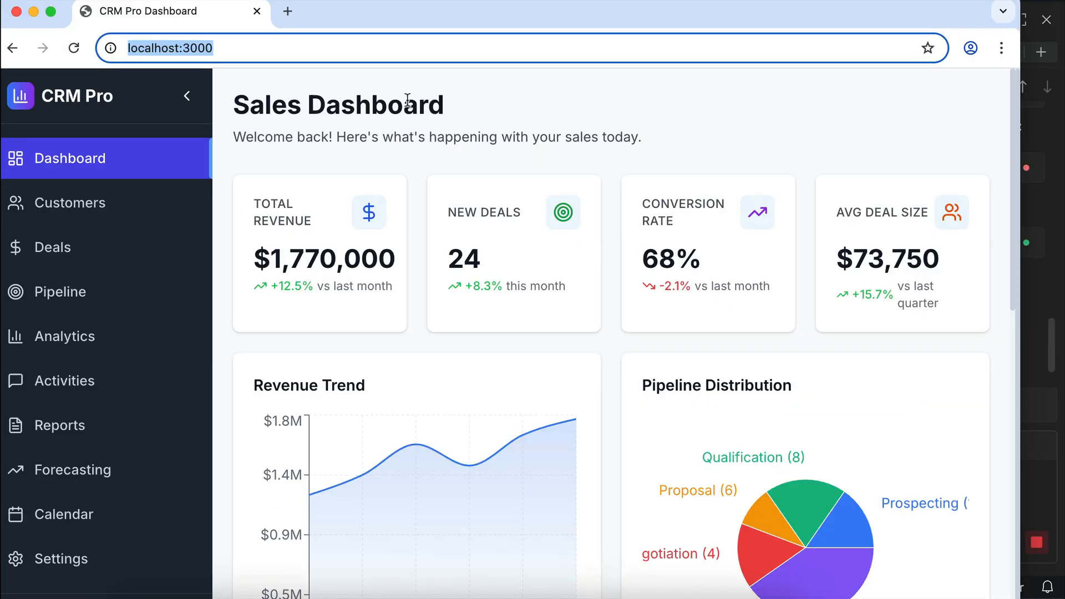
Open the CRM Pro Calendar page and cycle through Day, Agenda, Today and Month views.
{"action": "left_click", "coordinate": [65, 514]}
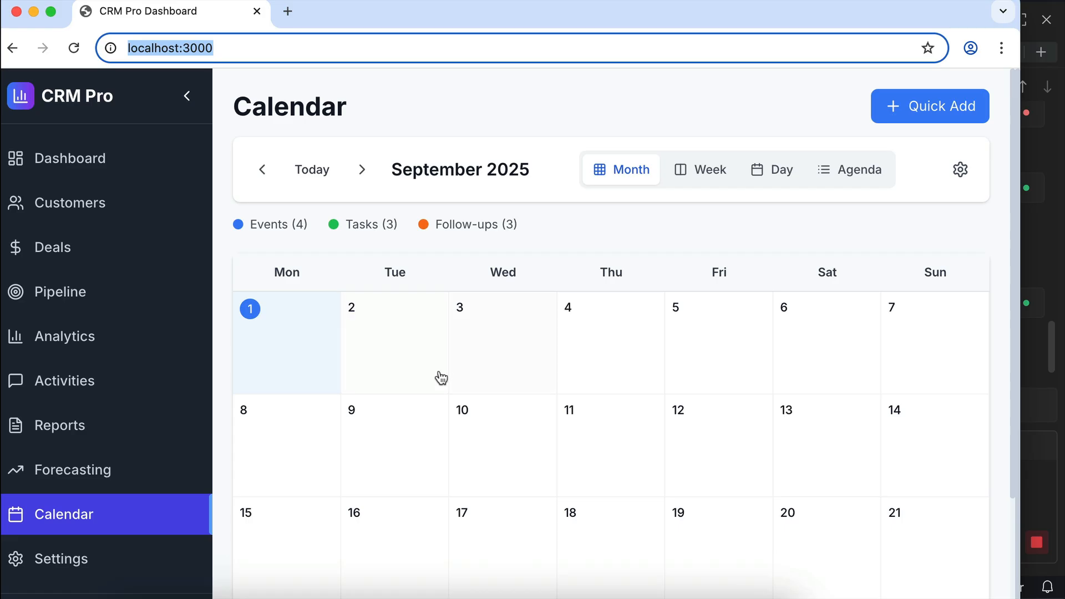
{"action": "mouse_move", "coordinate": [303, 133]}
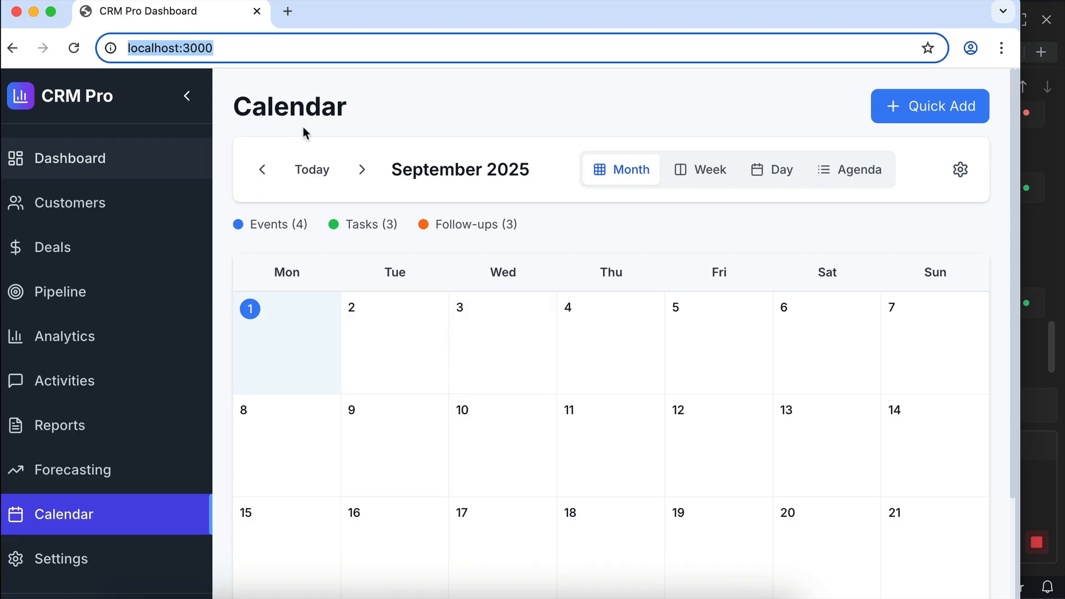
{"action": "left_click", "coordinate": [708, 169]}
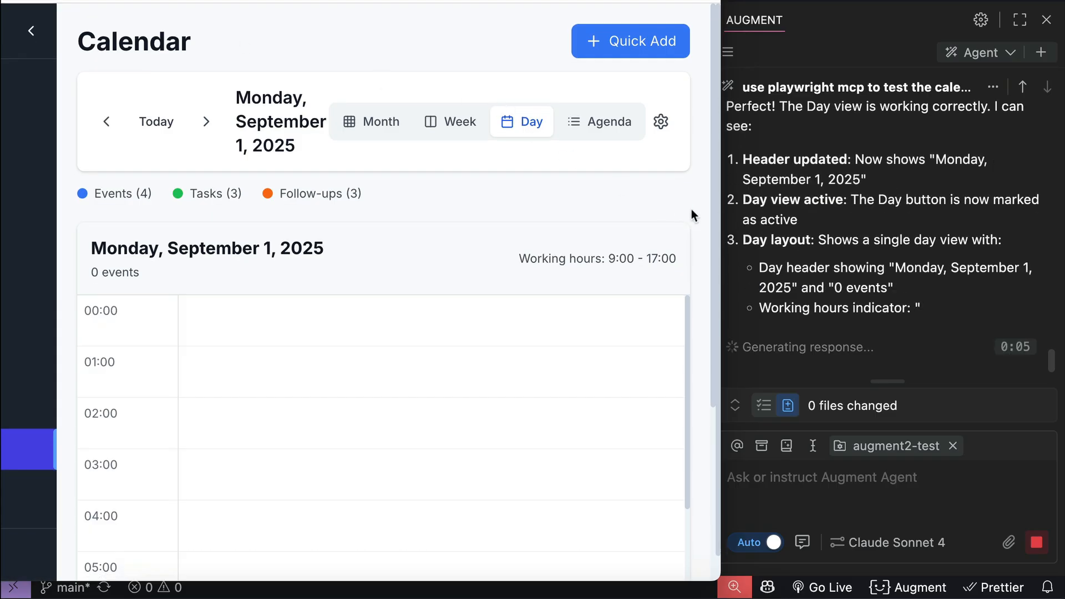
{"action": "left_click", "coordinate": [607, 121]}
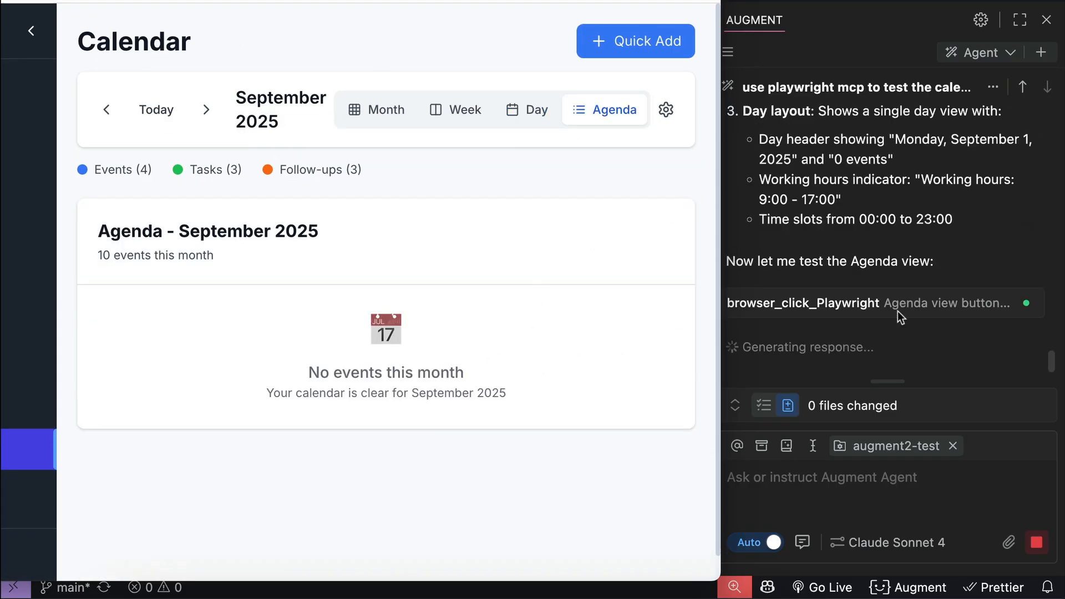
{"action": "left_click", "coordinate": [155, 110]}
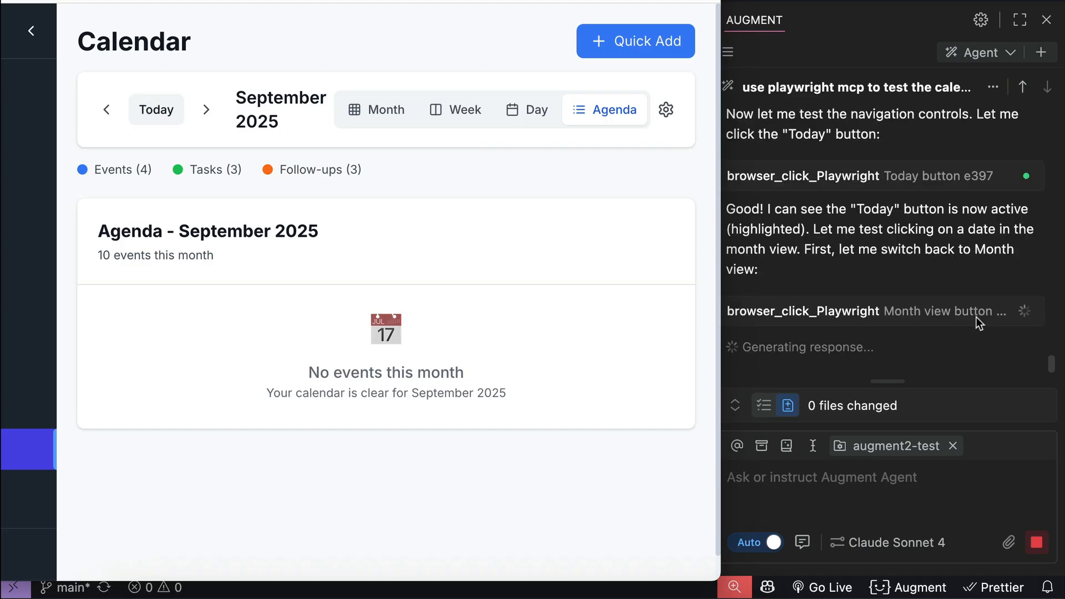
{"action": "left_click", "coordinate": [376, 109]}
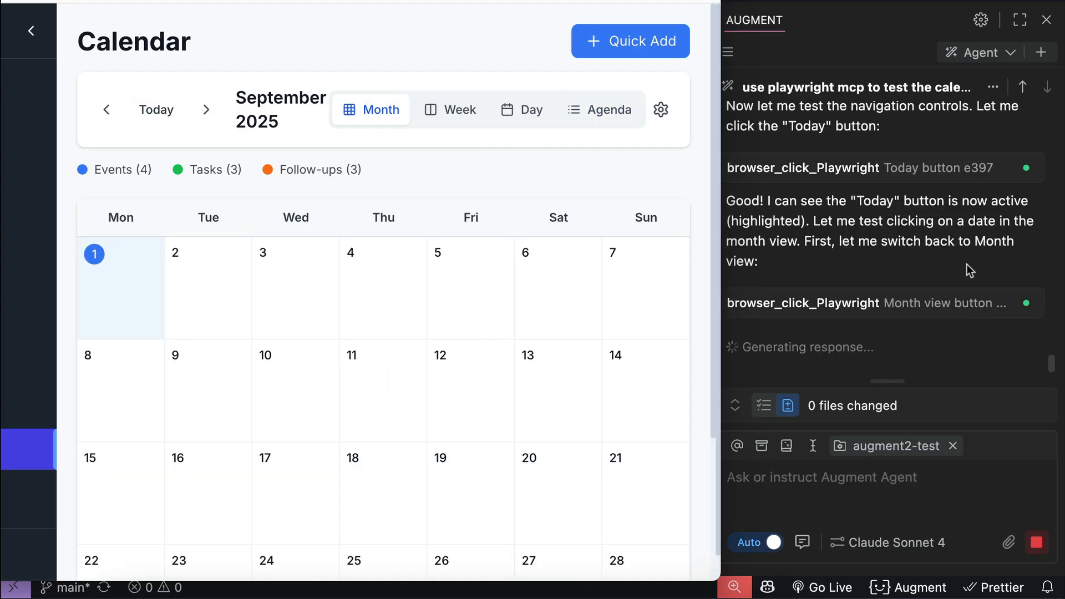
{"action": "mouse_move", "coordinate": [960, 353]}
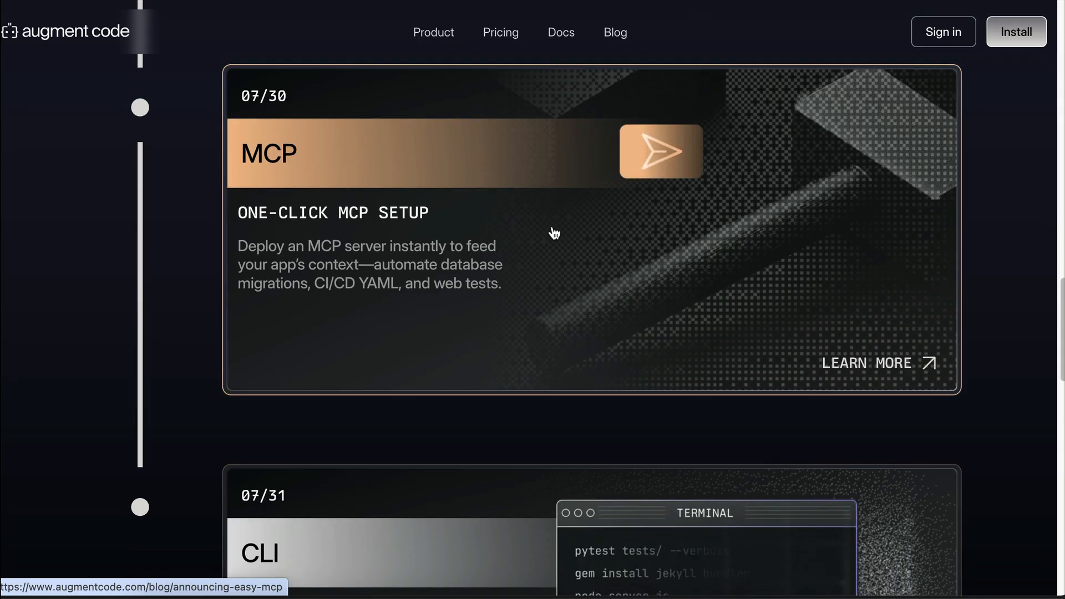
Highlight the Auggie launch paragraph and scroll through the post to its npm install command.
{"action": "scroll", "scroll_direction": "down", "scroll_amount": 3}
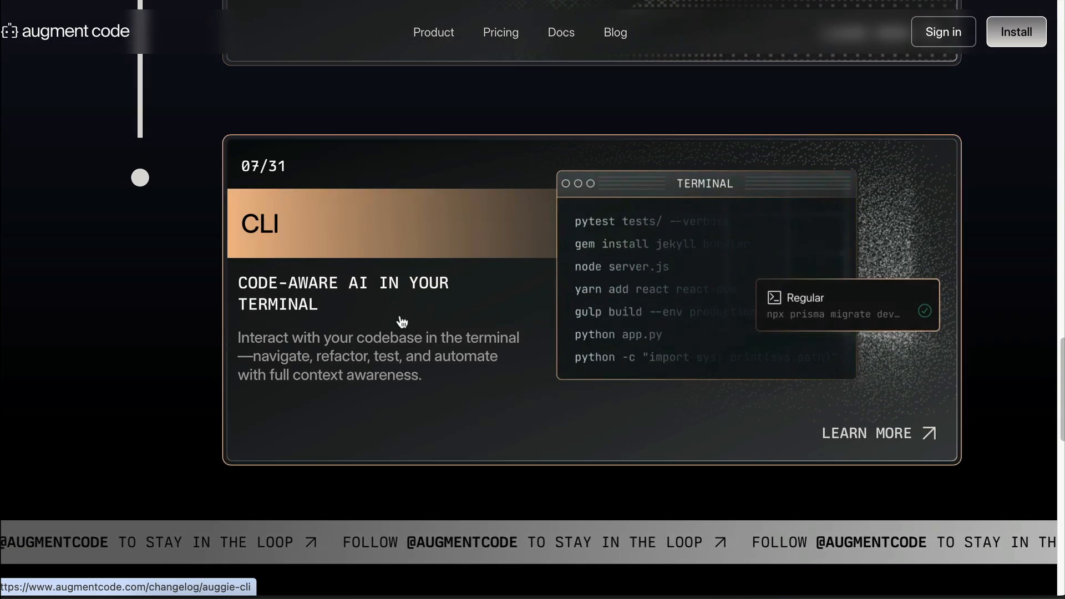
{"action": "mouse_move", "coordinate": [499, 369]}
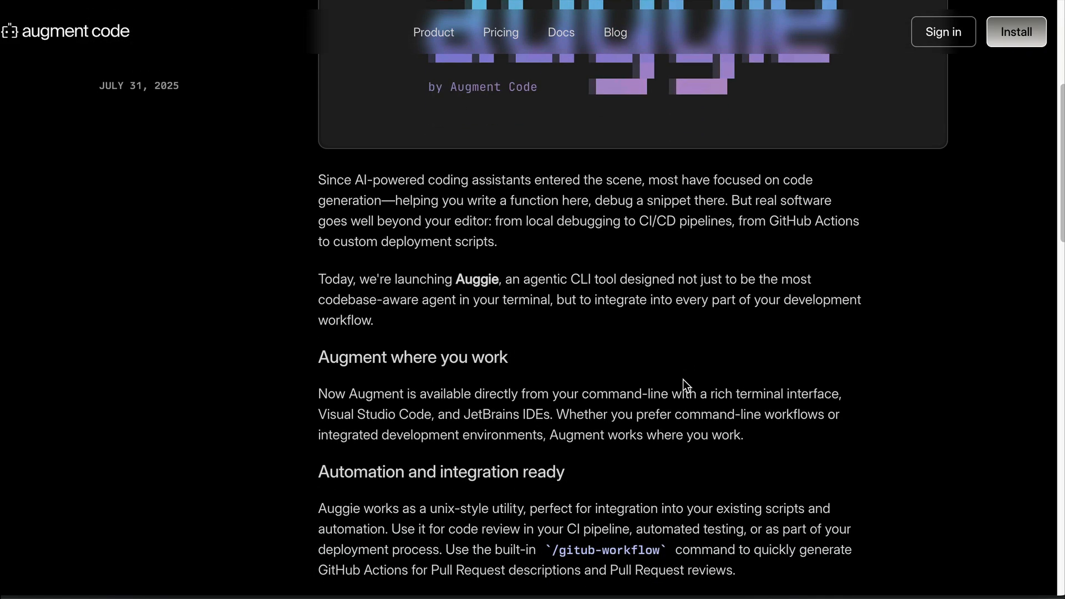
{"action": "left_click_drag", "start_coordinate": [685, 385], "coordinate": [298, 287]}
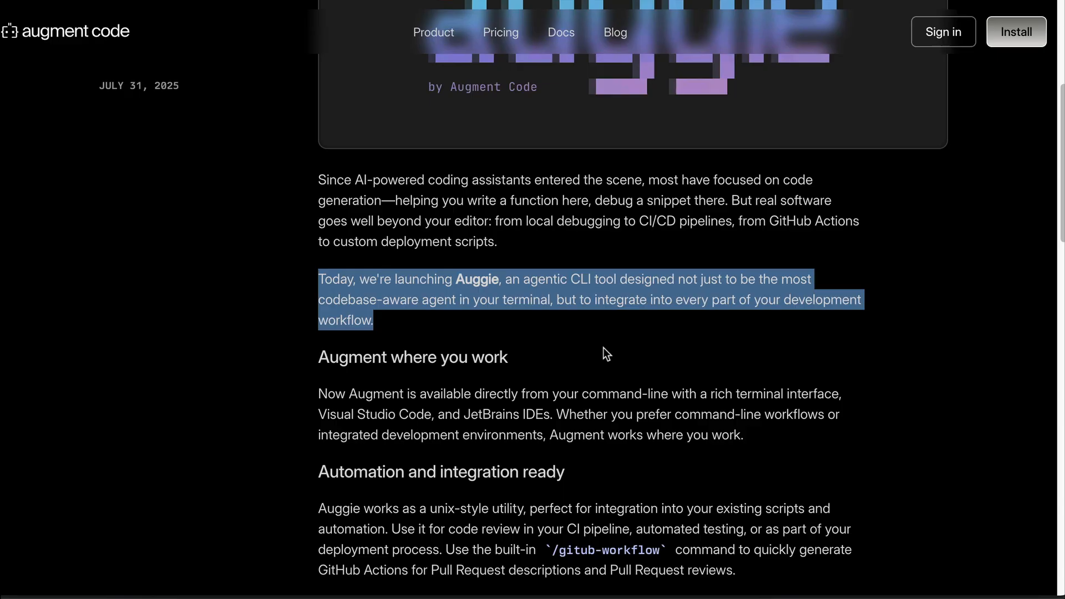
{"action": "scroll", "scroll_direction": "down", "scroll_amount": 3}
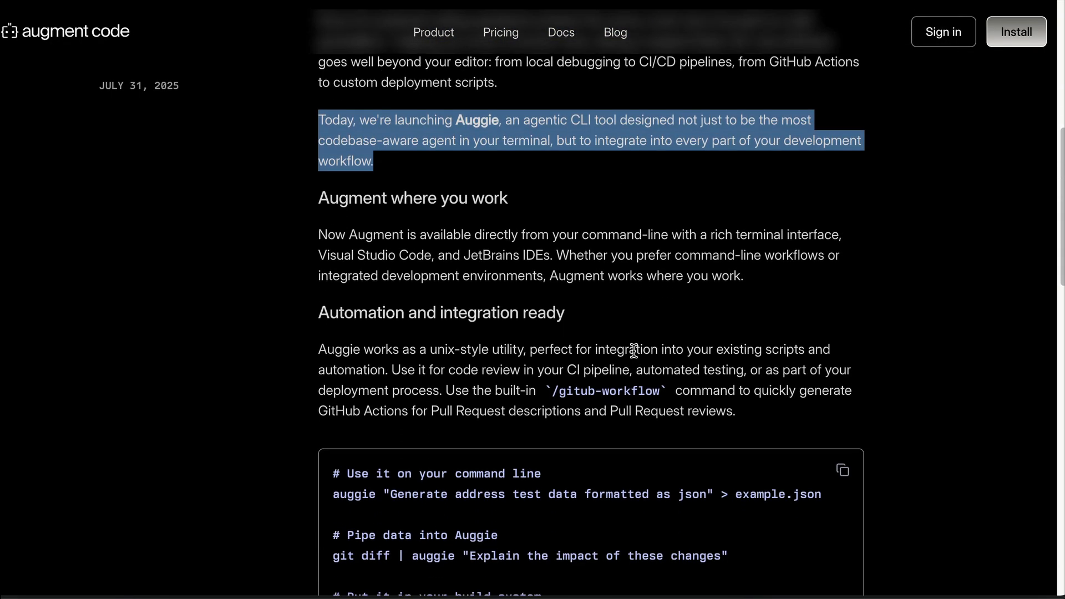
{"action": "scroll", "scroll_direction": "down", "scroll_amount": 3}
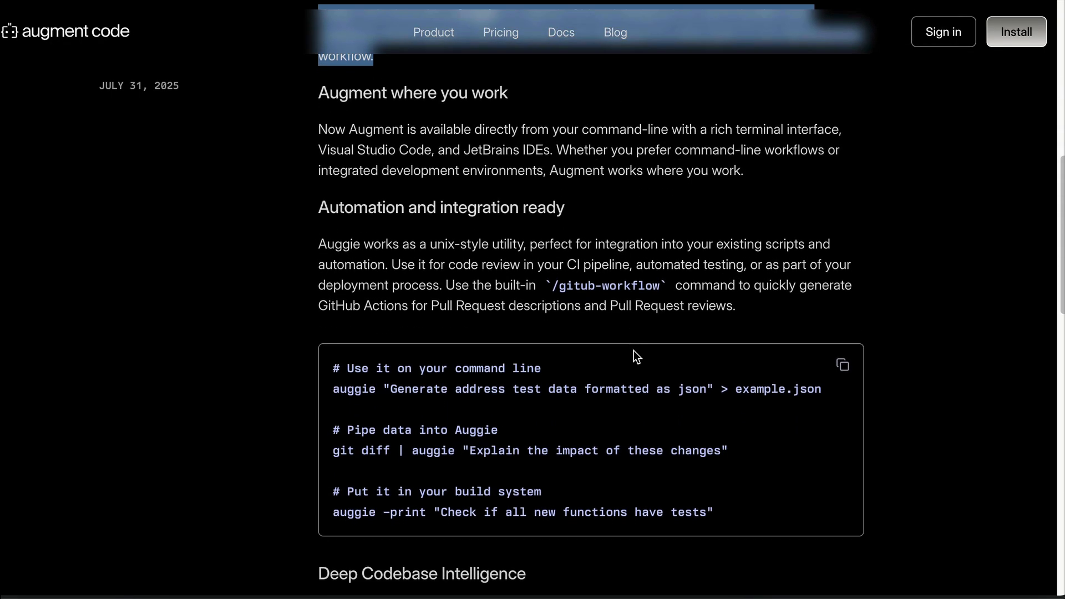
{"action": "mouse_move", "coordinate": [839, 351]}
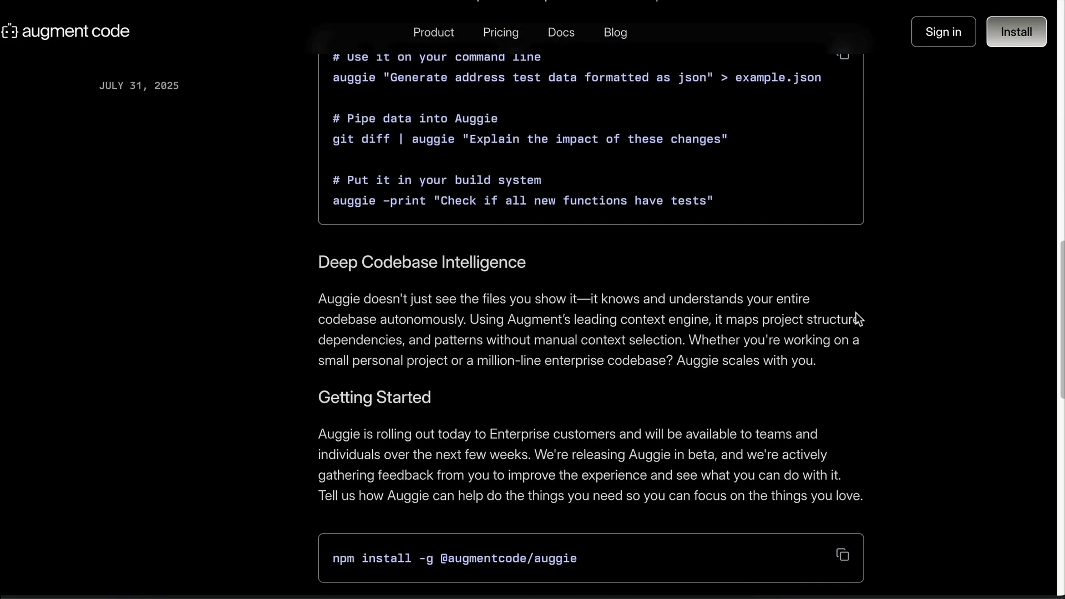
{"action": "scroll", "scroll_direction": "down", "scroll_amount": 3}
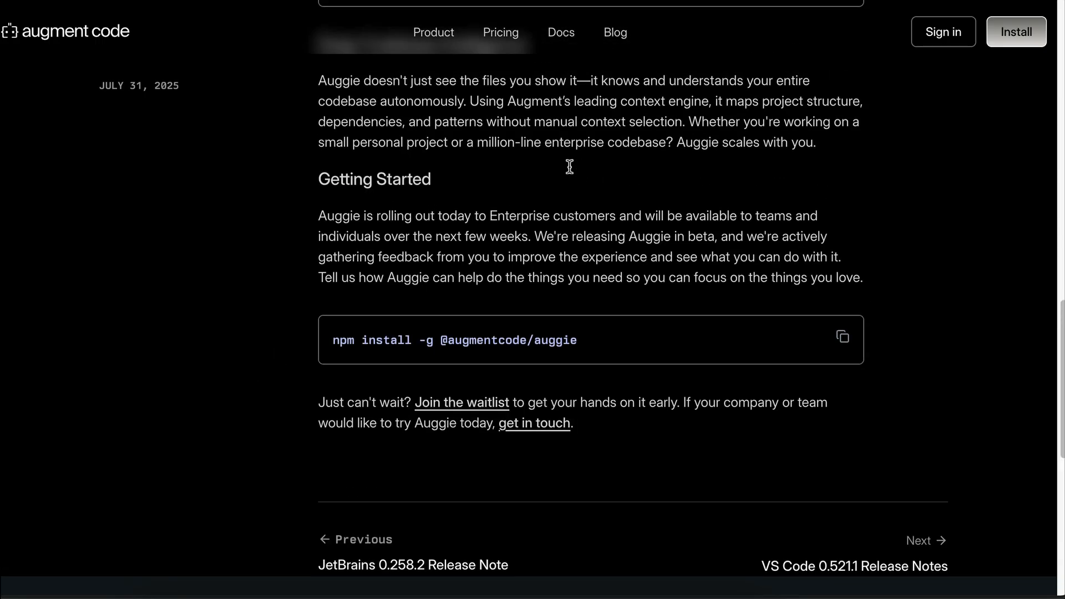
{"action": "scroll", "scroll_direction": "up", "scroll_amount": 3}
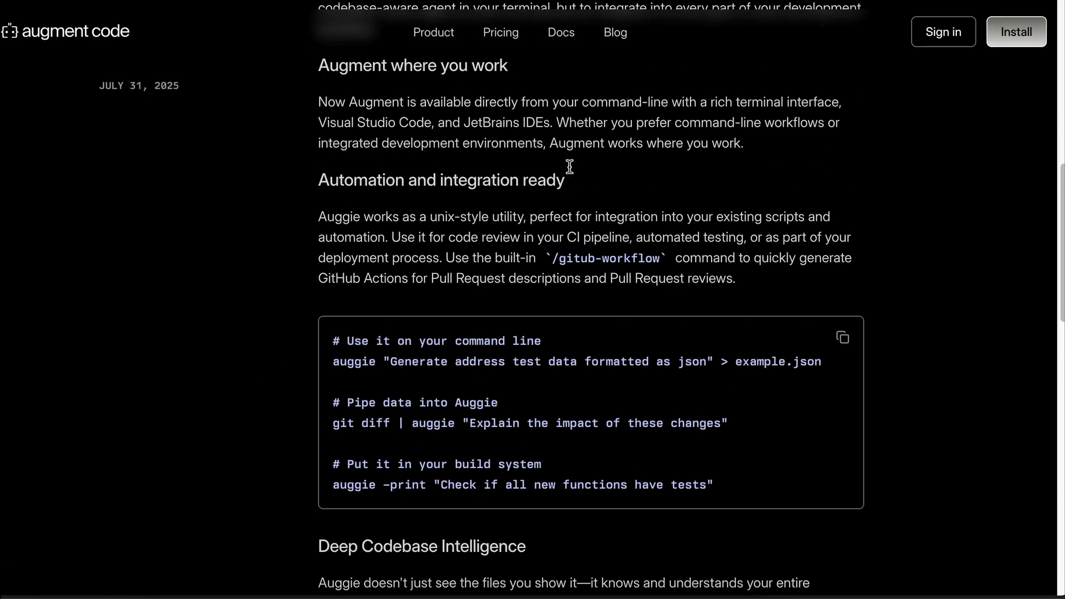